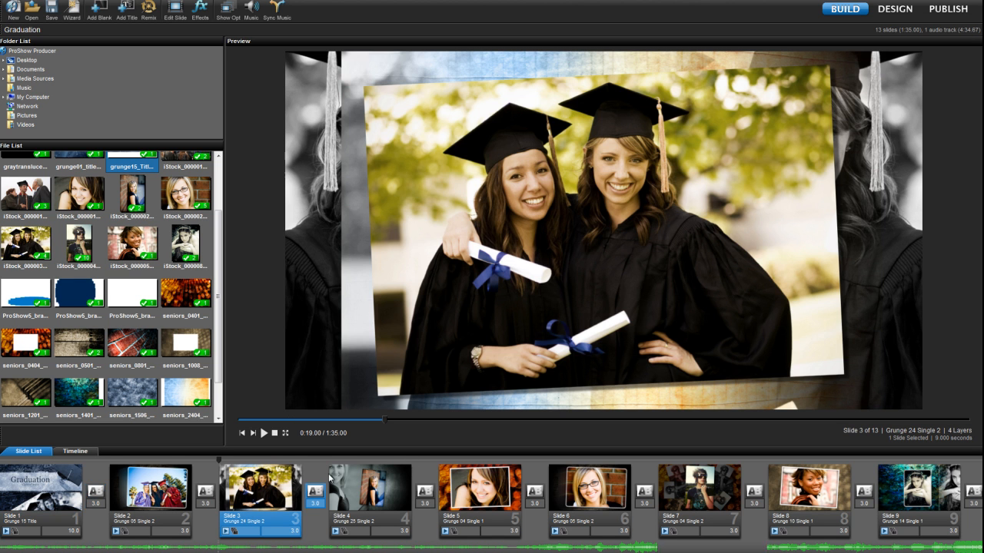
{"action": "mouse_move", "coordinate": [436, 477]}
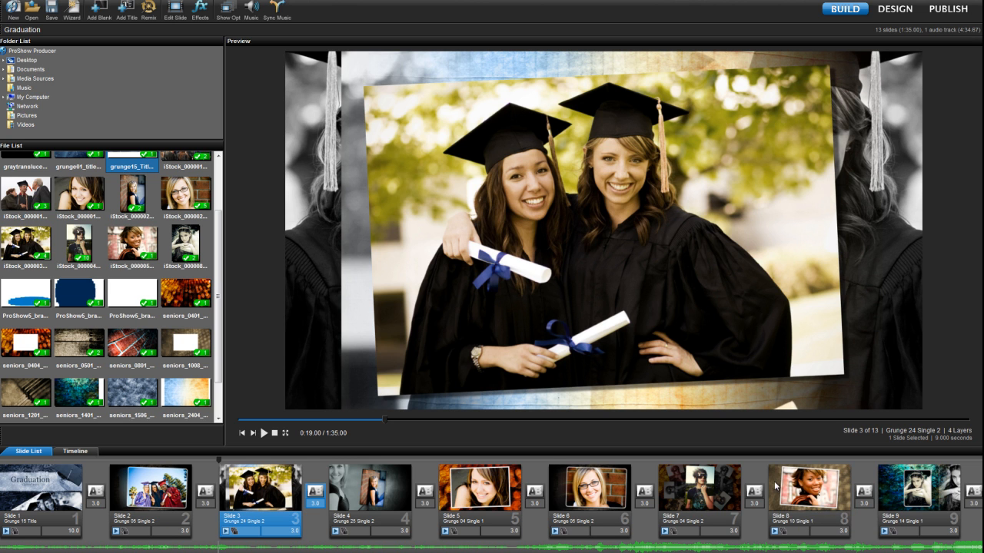
{"action": "mouse_move", "coordinate": [755, 478]}
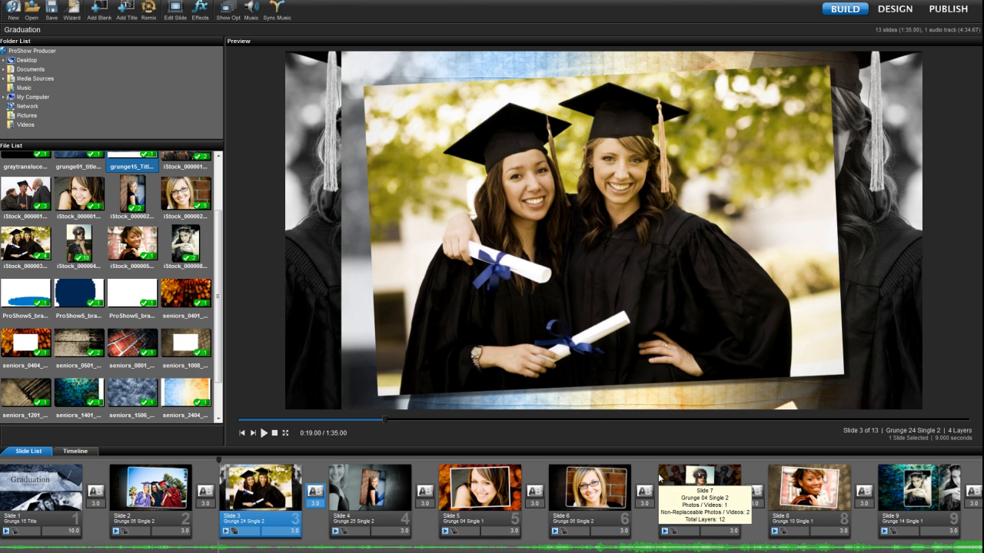
{"action": "mouse_move", "coordinate": [646, 477]}
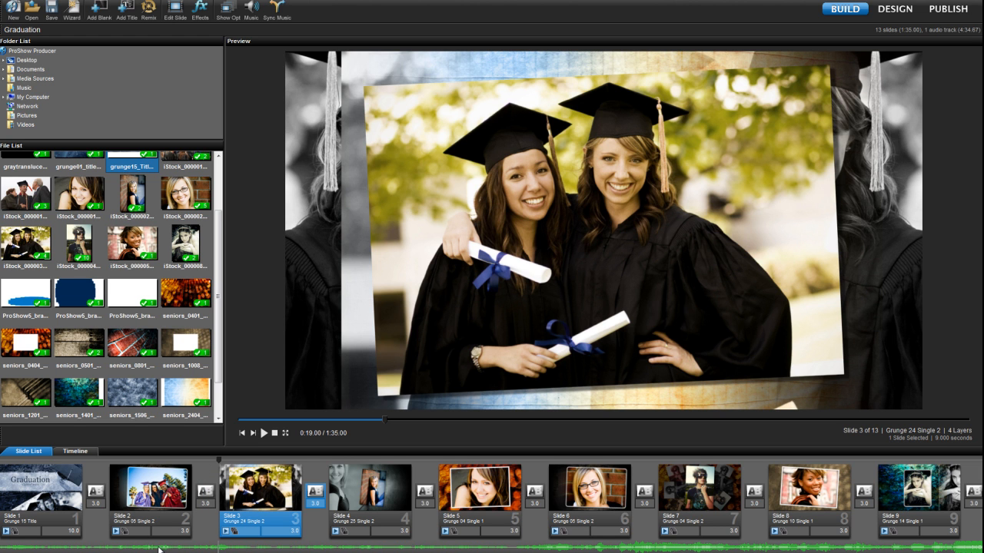
{"action": "mouse_move", "coordinate": [92, 516]}
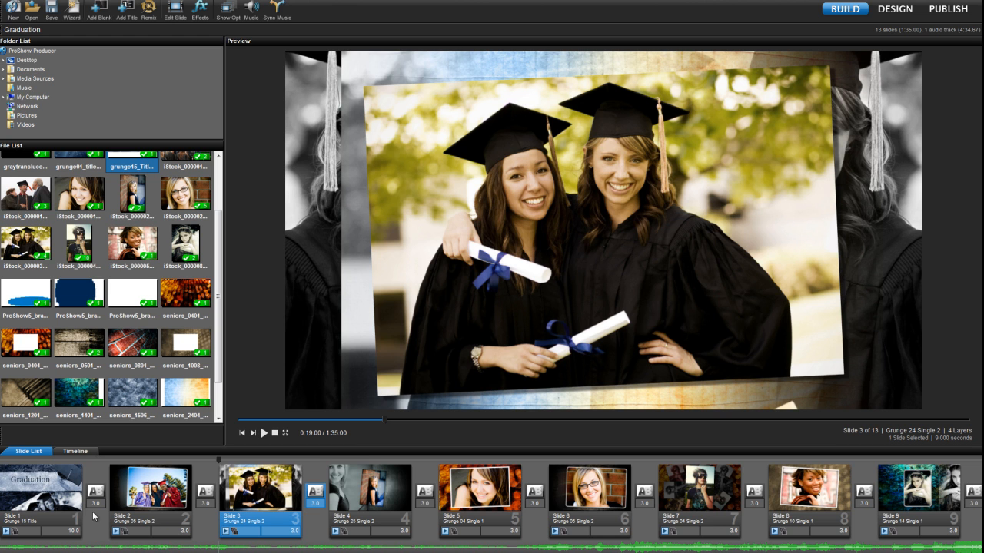
{"action": "mouse_move", "coordinate": [85, 525]}
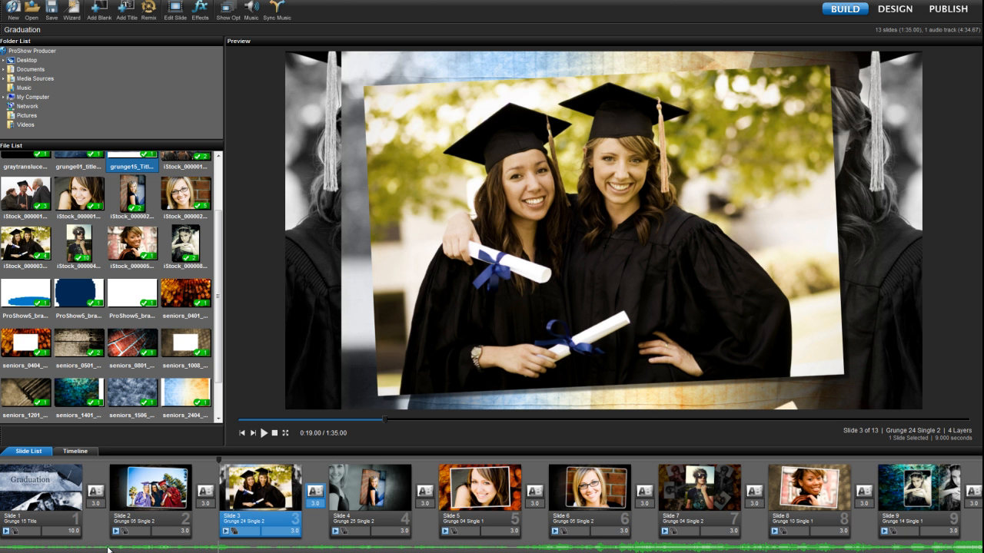
Show the soundtrack's Track Settings: volume 100%, no fade in, fade out or offset.
{"action": "left_click", "coordinate": [252, 6]}
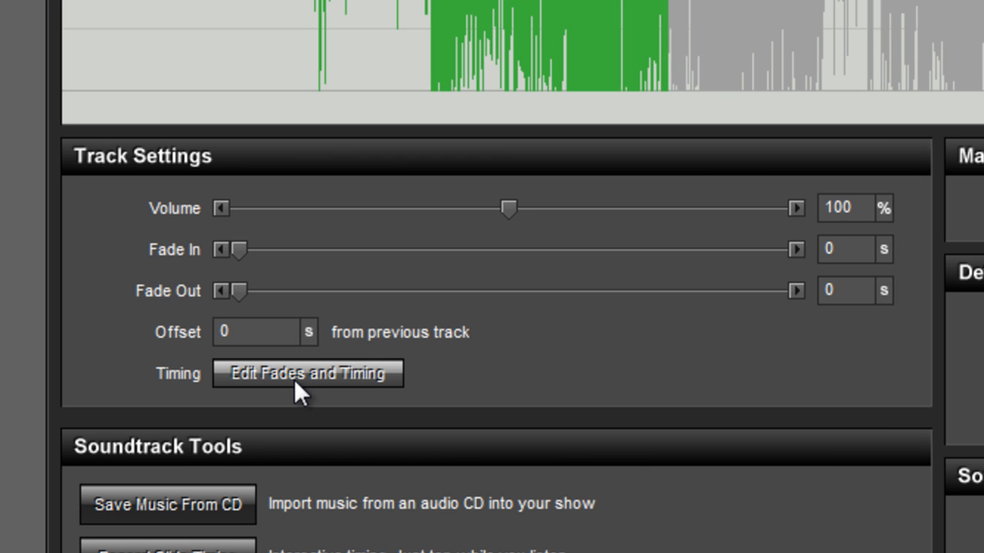
Bring up the Edit Fades and Timing editor for the Pomp and Circumstance track's full 4:35 waveform.
{"action": "left_click", "coordinate": [307, 374]}
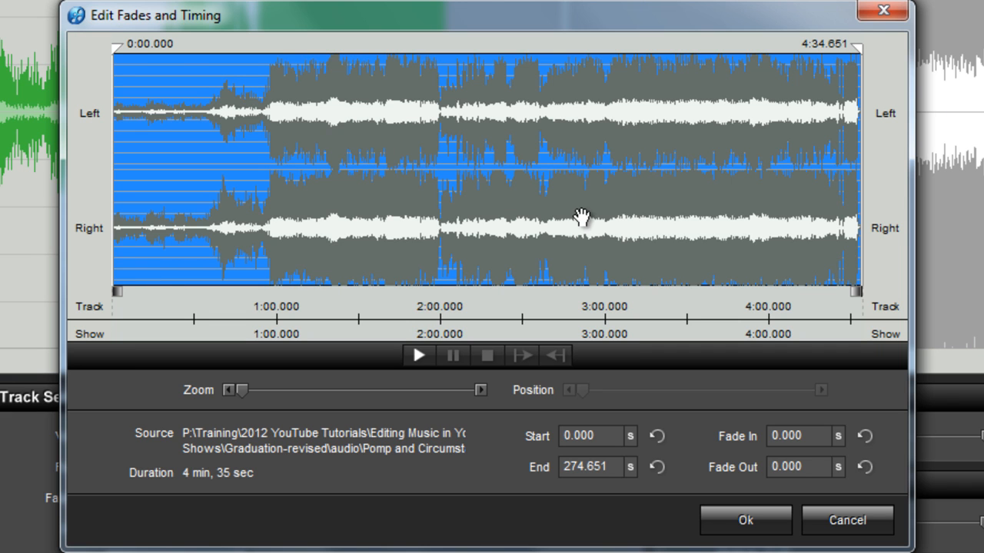
{"action": "mouse_move", "coordinate": [264, 130]}
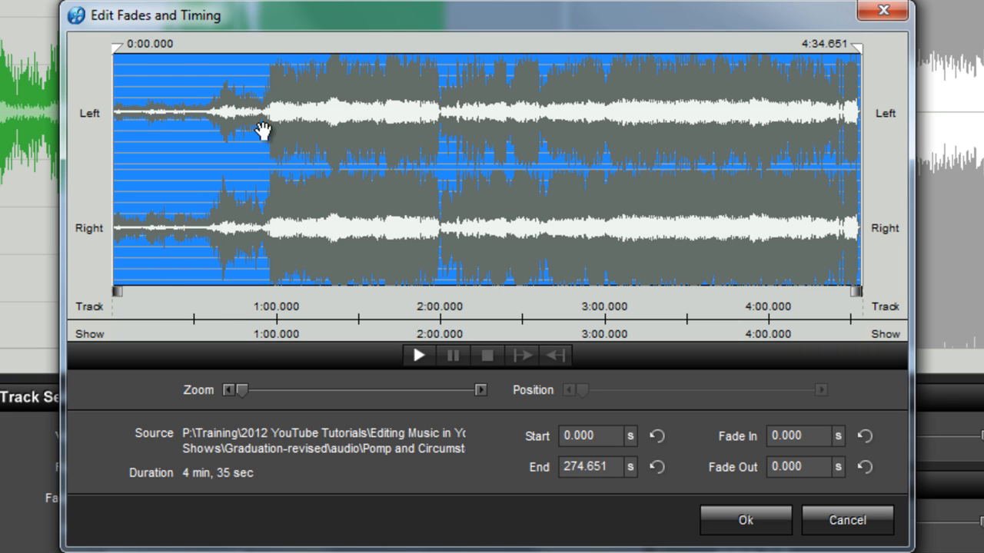
{"action": "mouse_move", "coordinate": [193, 158]}
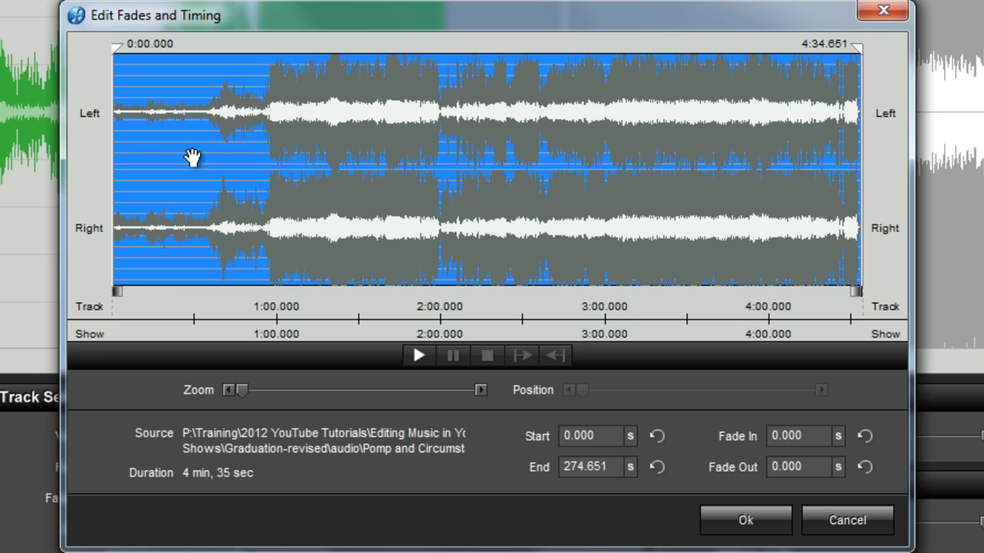
{"action": "mouse_move", "coordinate": [94, 231]}
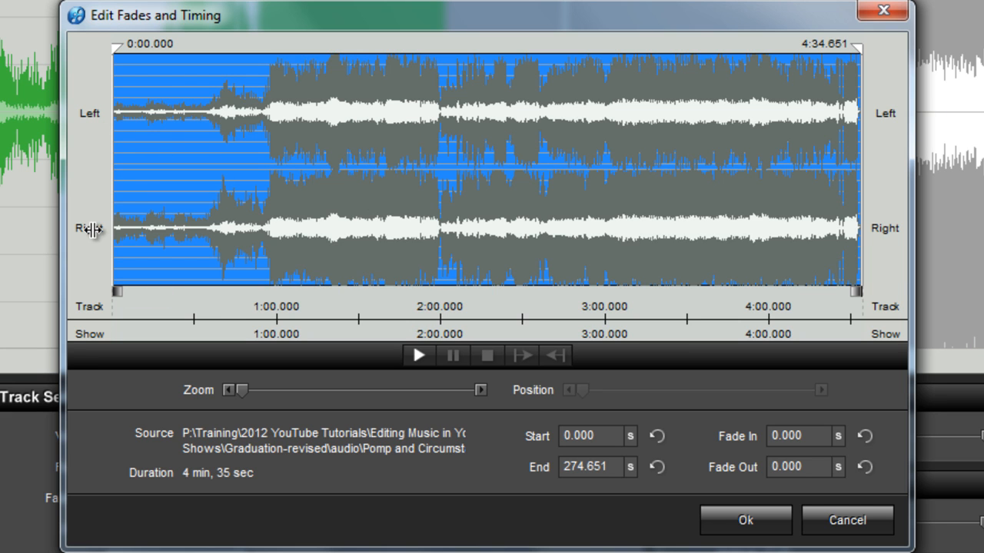
{"action": "mouse_move", "coordinate": [72, 268]}
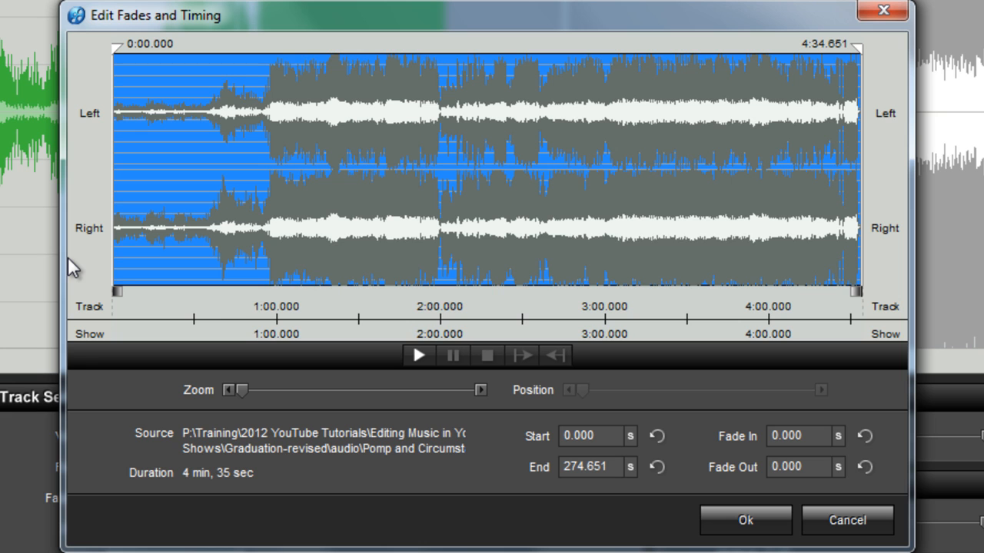
{"action": "mouse_move", "coordinate": [76, 265]}
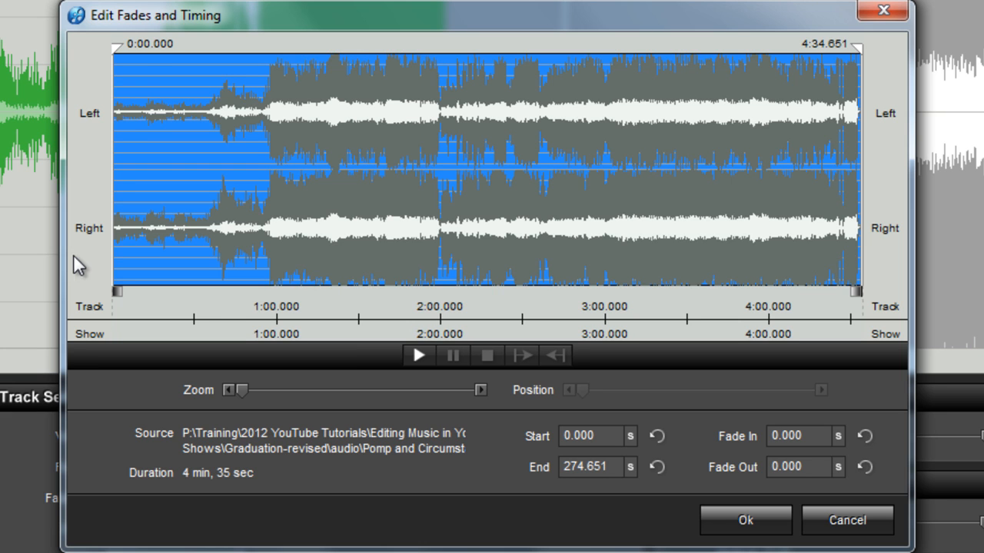
{"action": "mouse_move", "coordinate": [504, 51]}
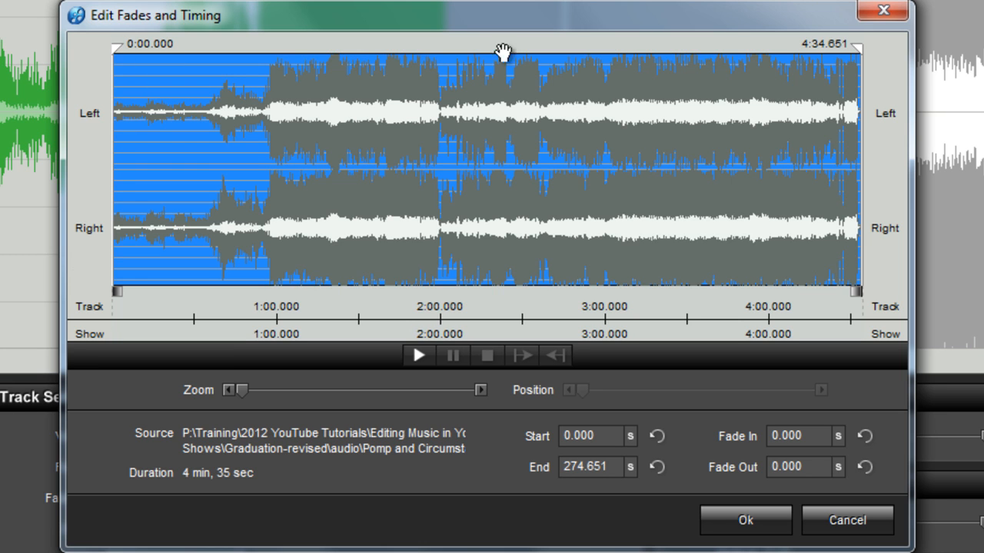
{"action": "mouse_move", "coordinate": [861, 58]}
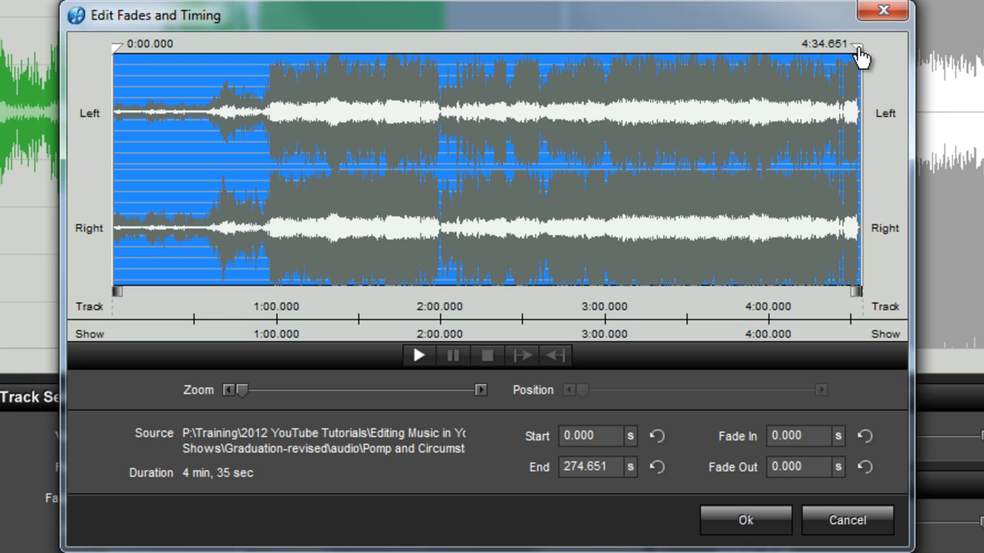
{"action": "mouse_move", "coordinate": [629, 40]}
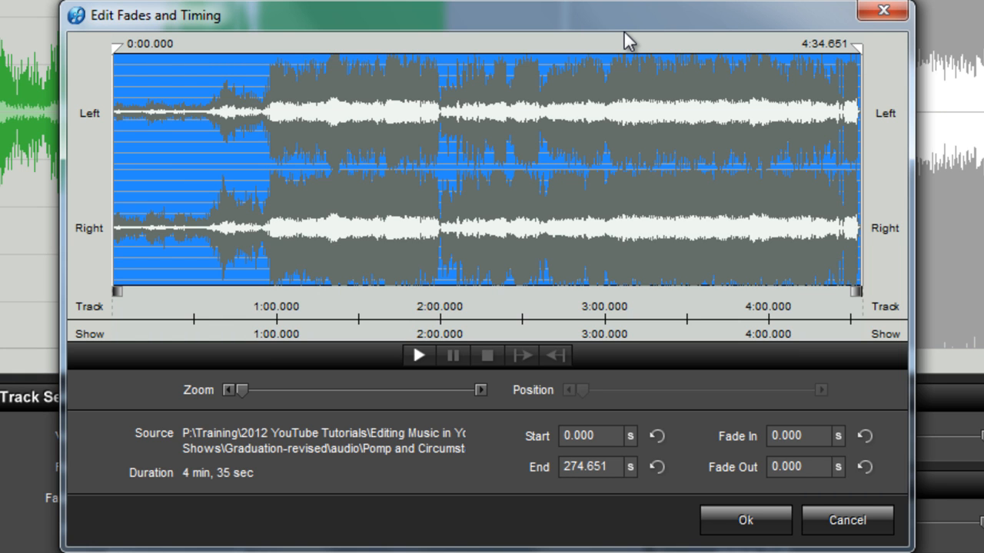
{"action": "mouse_move", "coordinate": [186, 355]}
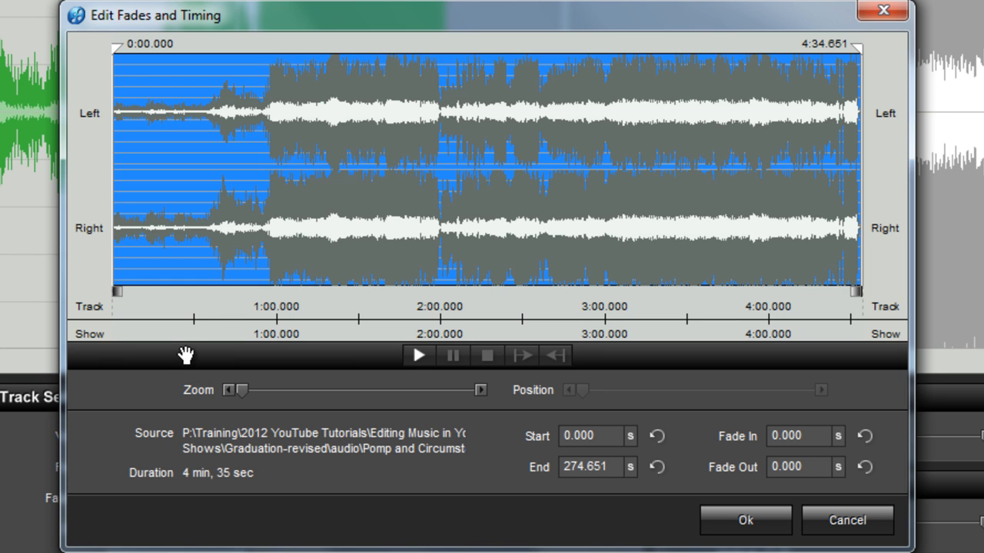
{"action": "mouse_move", "coordinate": [191, 350]}
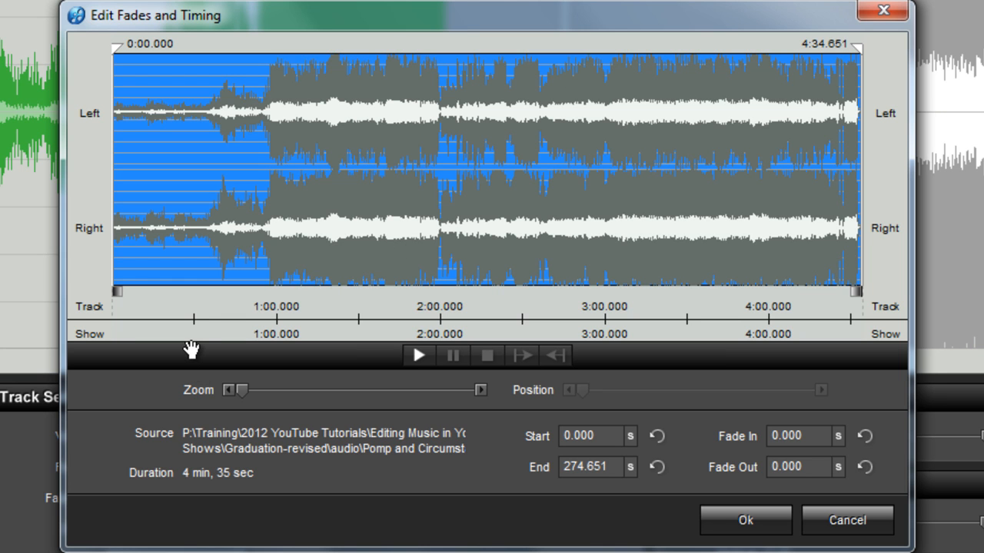
{"action": "mouse_move", "coordinate": [194, 348]}
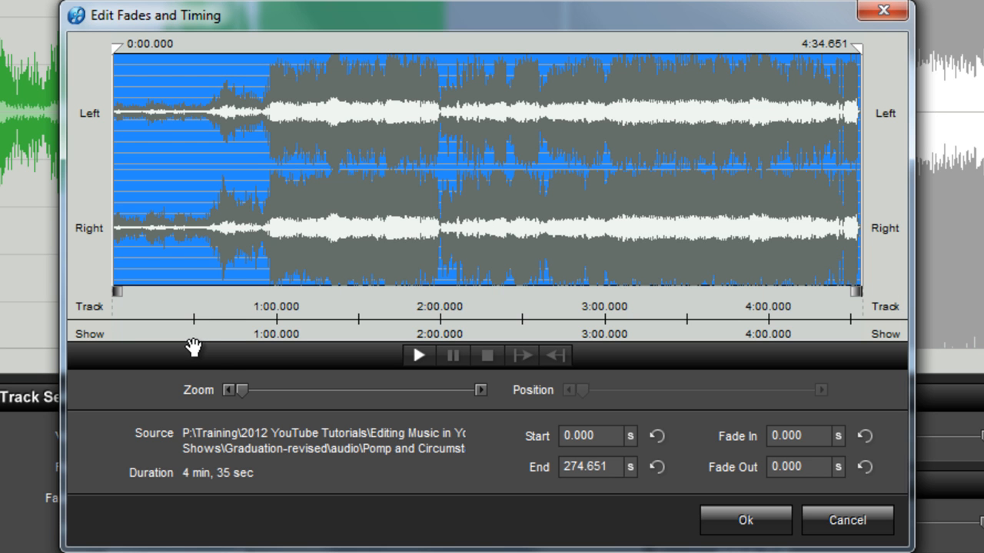
{"action": "left_click_drag", "start_coordinate": [240, 390], "coordinate": [249, 390]}
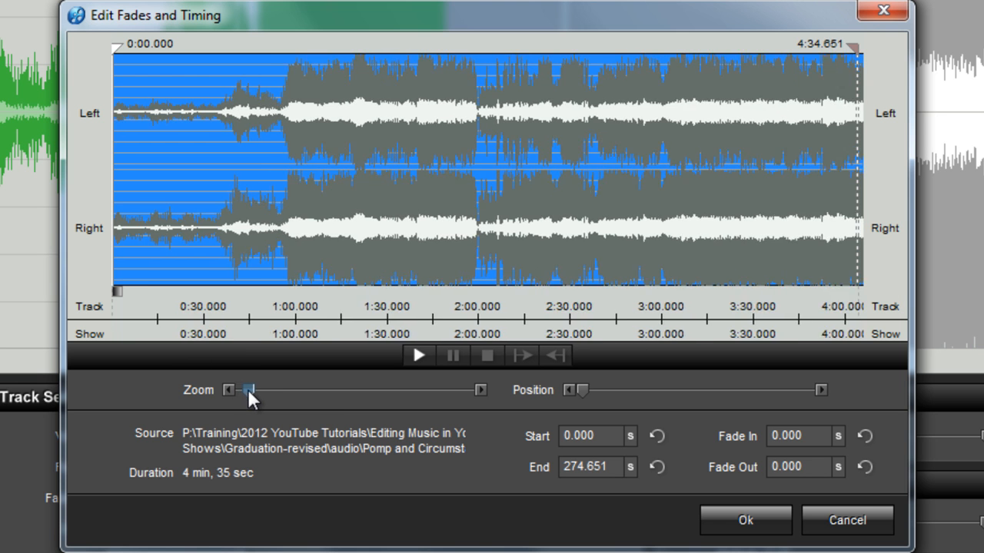
{"action": "left_click_drag", "start_coordinate": [248, 390], "coordinate": [378, 390]}
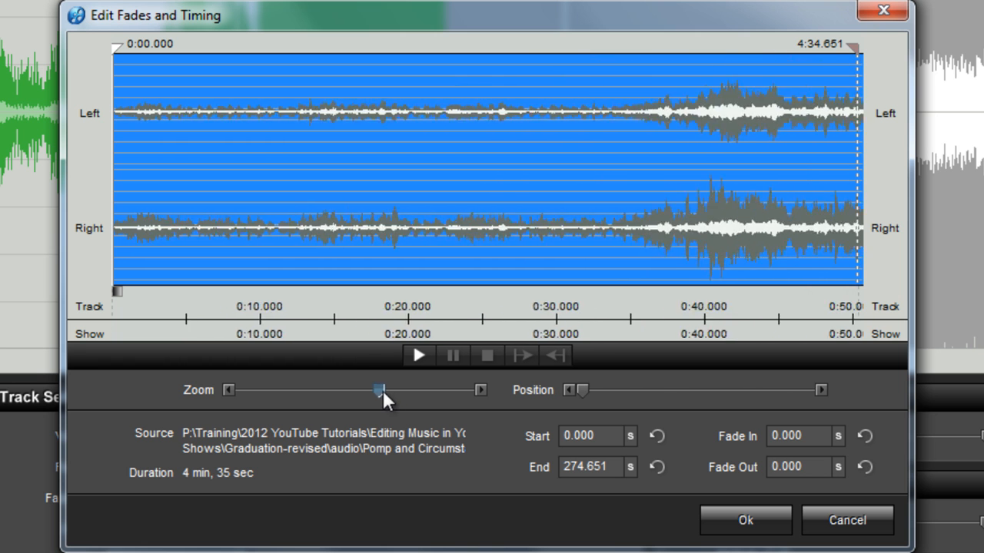
{"action": "left_click_drag", "start_coordinate": [378, 391], "coordinate": [469, 390]}
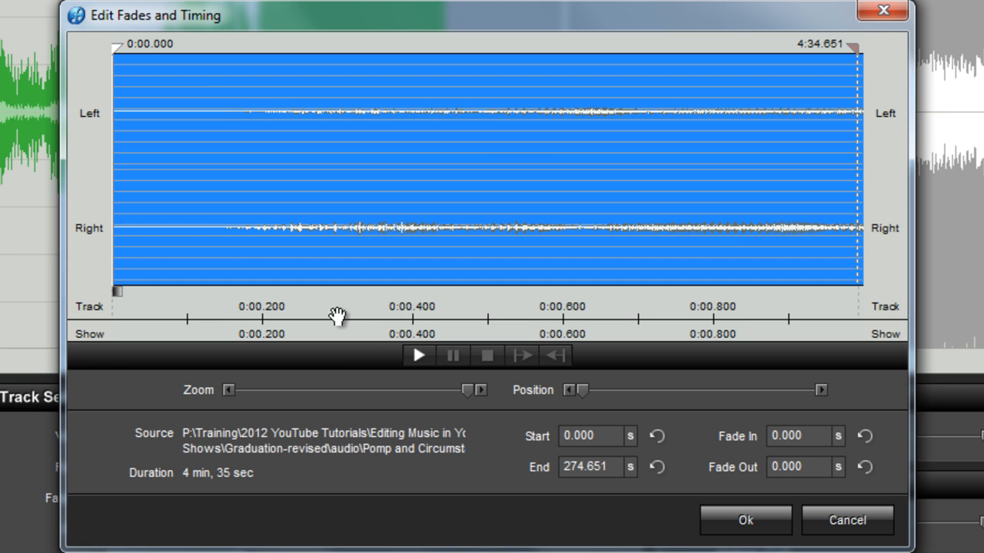
{"action": "mouse_move", "coordinate": [368, 338]}
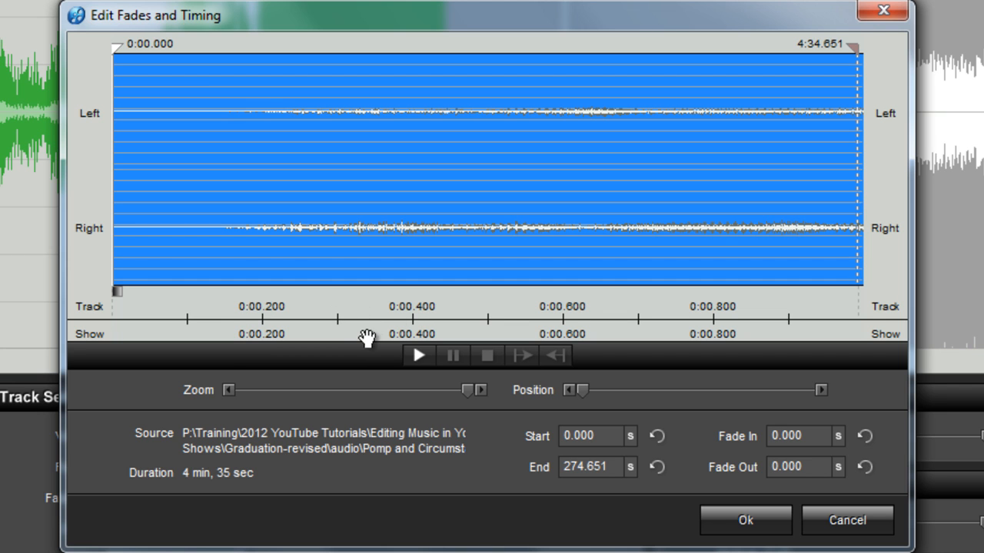
{"action": "mouse_move", "coordinate": [353, 360]}
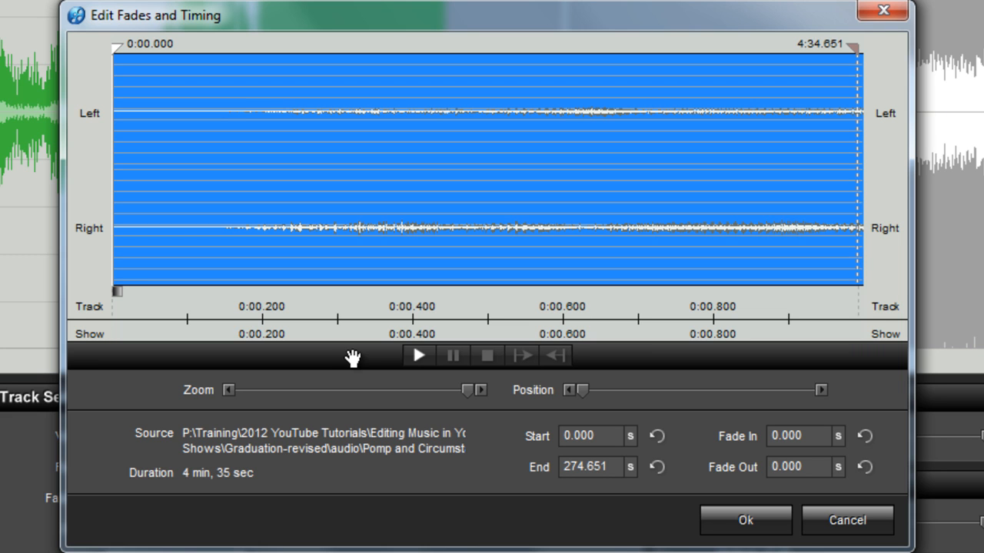
{"action": "mouse_move", "coordinate": [189, 323]}
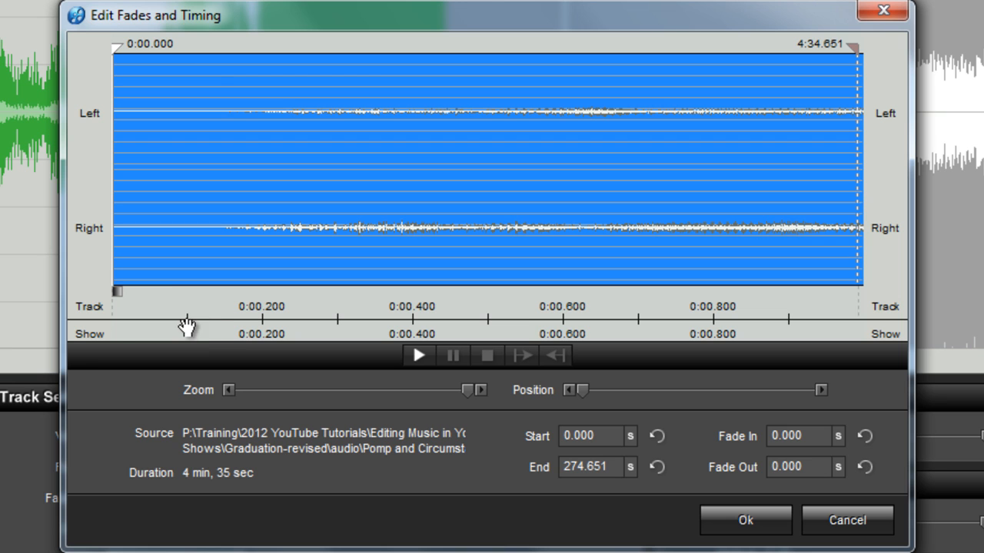
{"action": "mouse_move", "coordinate": [94, 319]}
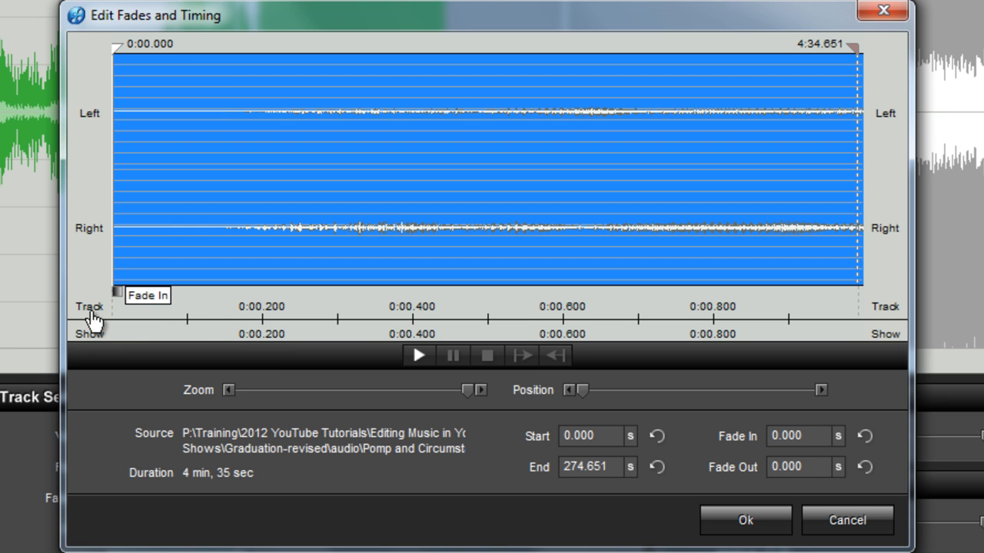
{"action": "mouse_move", "coordinate": [92, 348]}
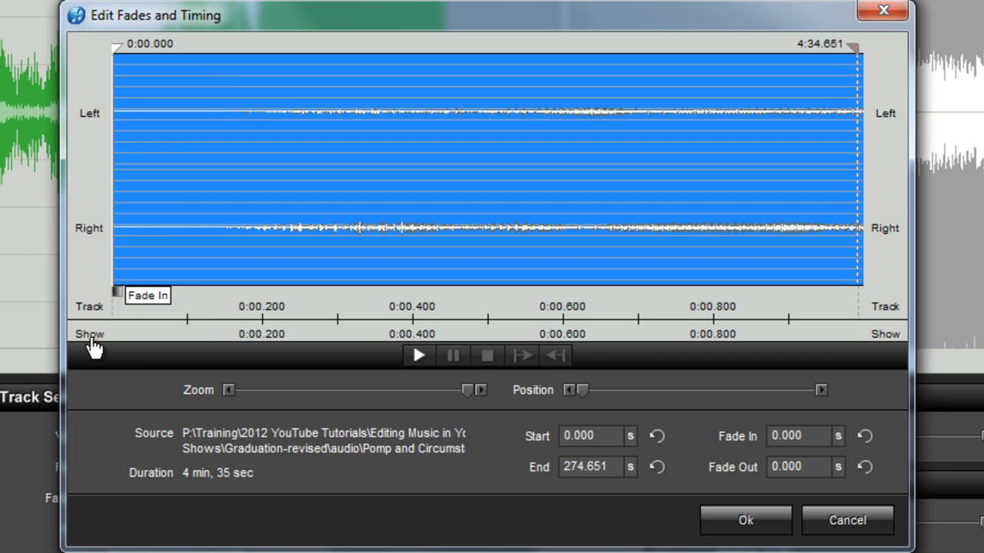
{"action": "mouse_move", "coordinate": [298, 342]}
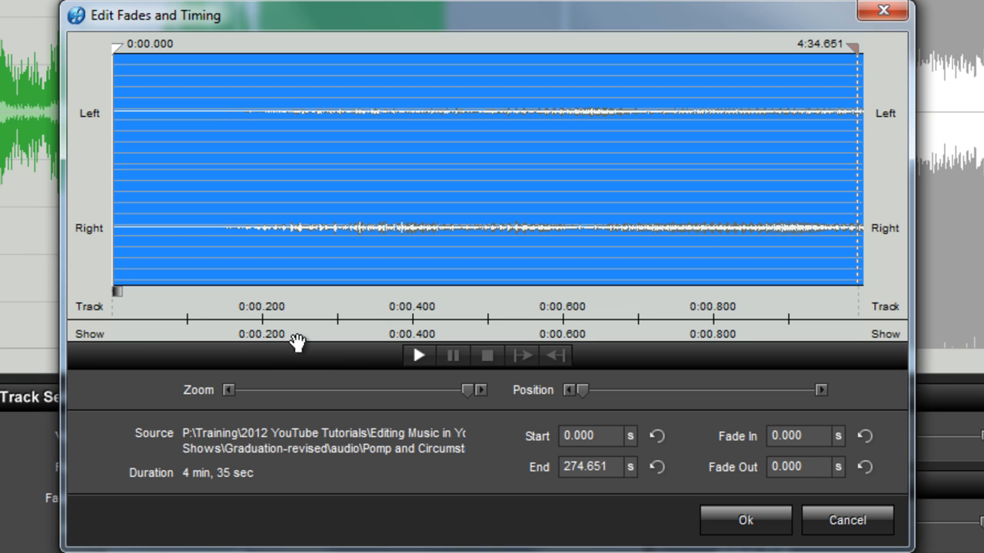
{"action": "mouse_move", "coordinate": [295, 360]}
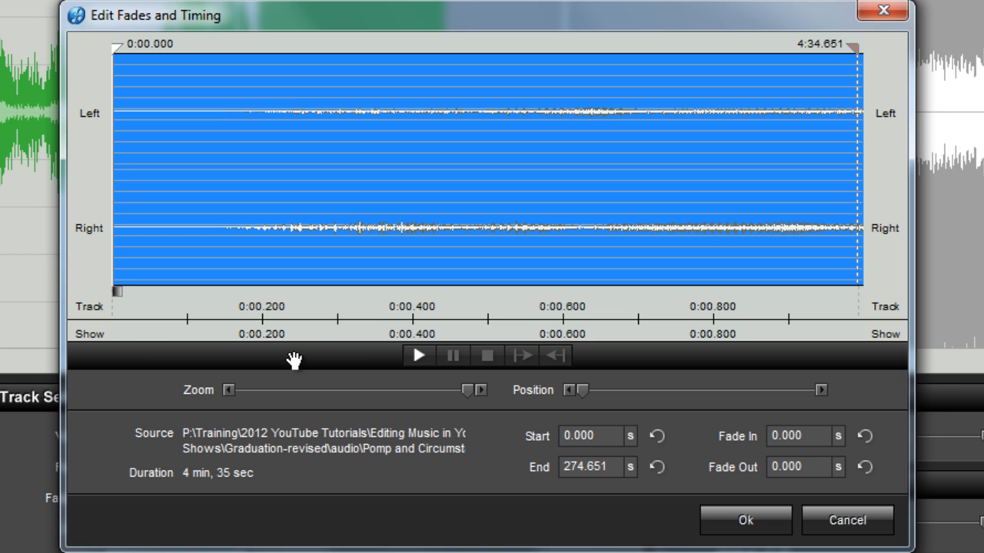
{"action": "mouse_move", "coordinate": [258, 315]}
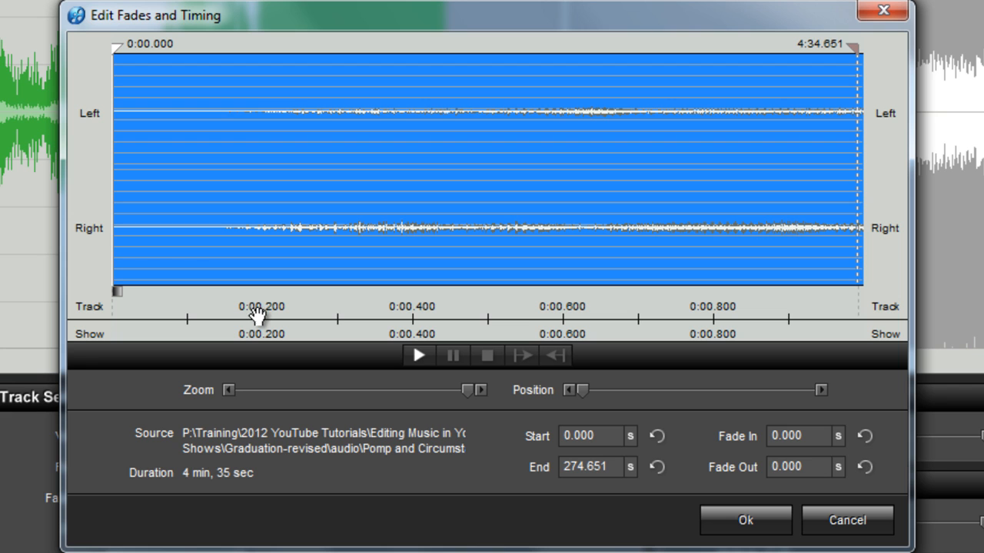
{"action": "mouse_move", "coordinate": [313, 346]}
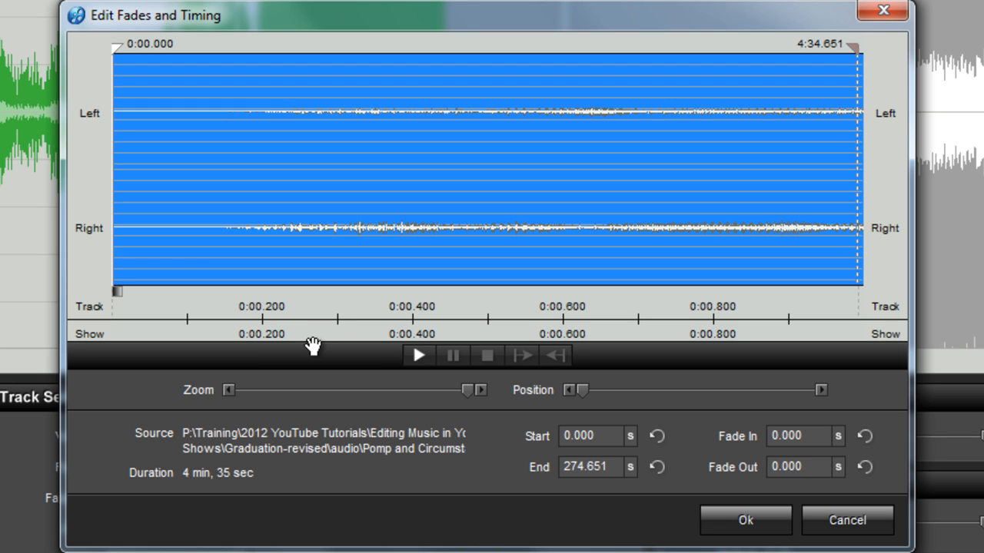
{"action": "mouse_move", "coordinate": [314, 353]}
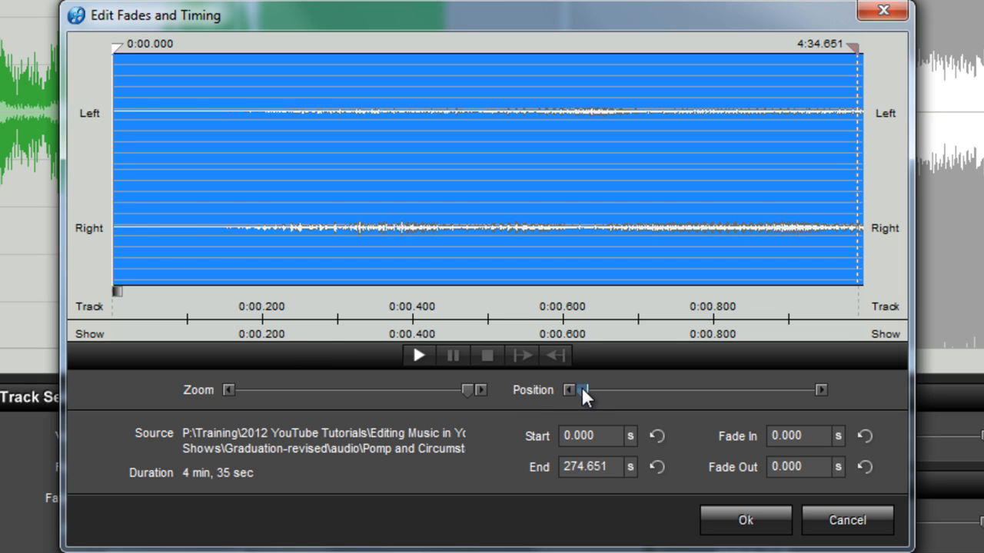
{"action": "left_click_drag", "start_coordinate": [581, 390], "coordinate": [615, 391]}
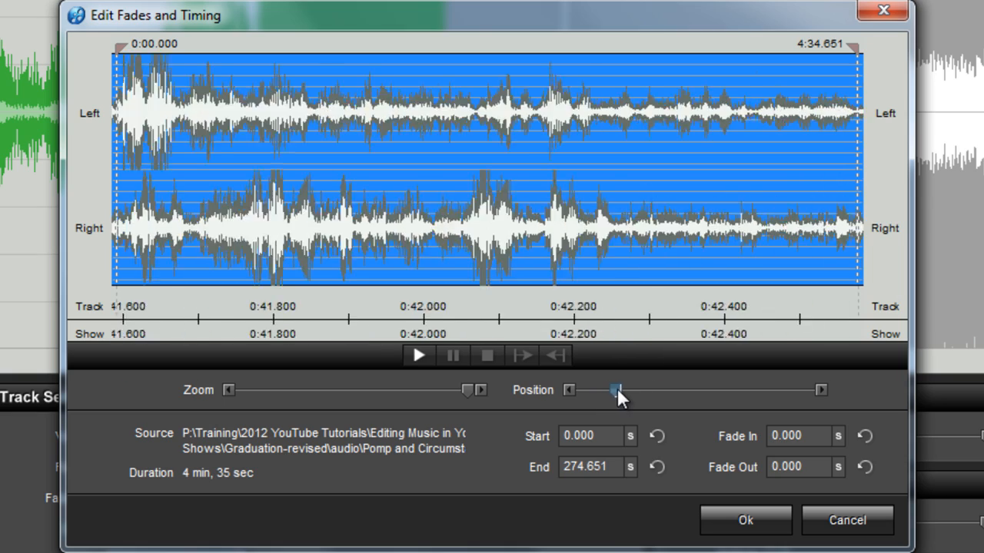
{"action": "left_click_drag", "start_coordinate": [615, 390], "coordinate": [640, 389]}
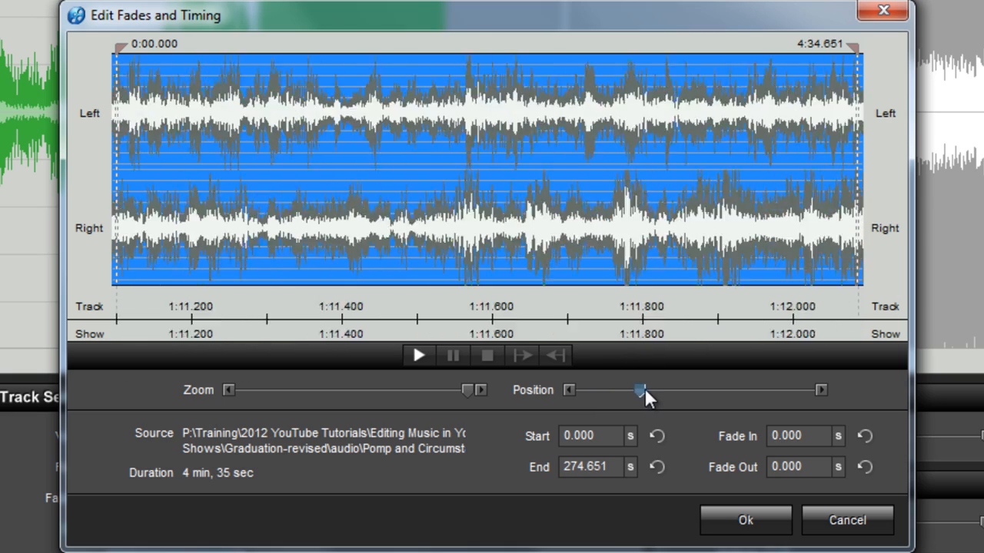
{"action": "left_click_drag", "start_coordinate": [640, 389], "coordinate": [674, 389]}
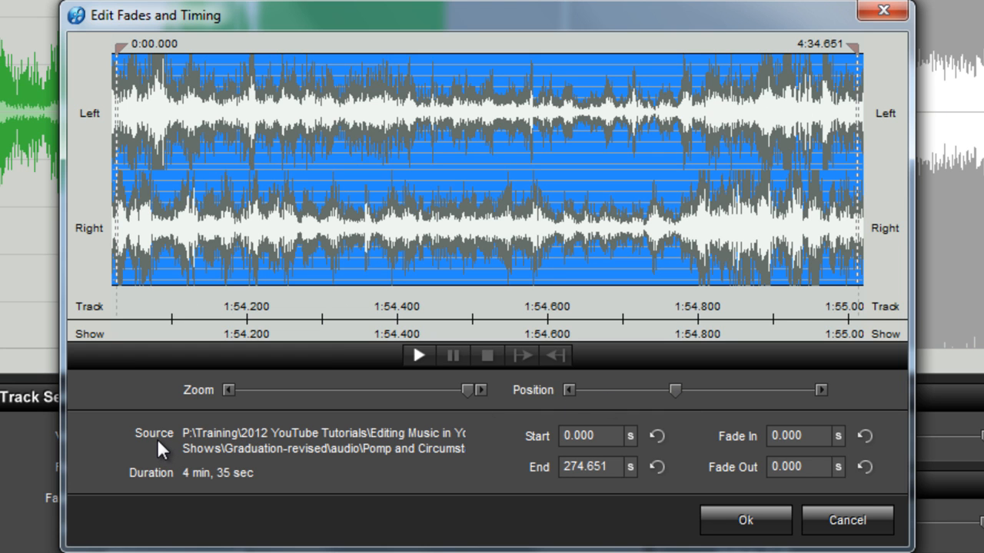
{"action": "mouse_move", "coordinate": [245, 450]}
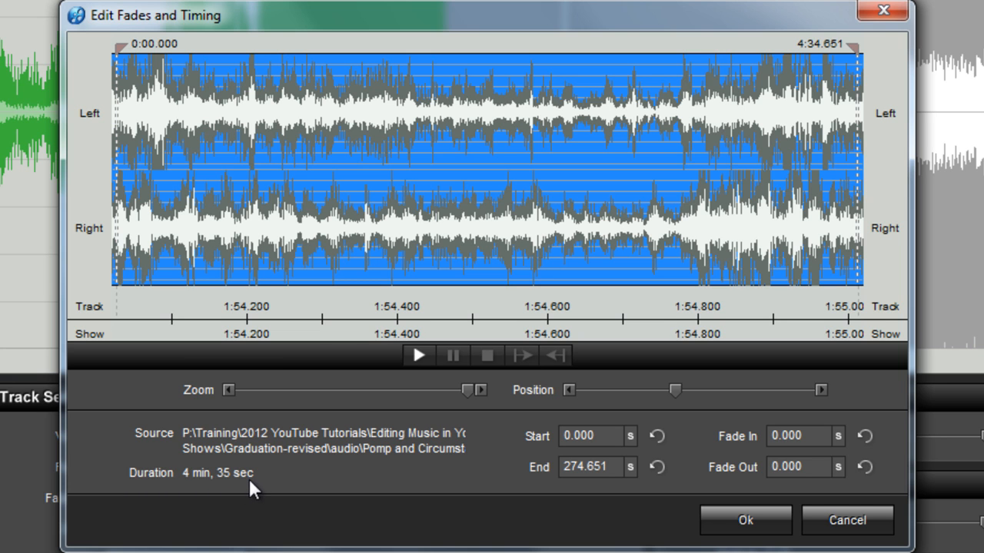
{"action": "left_click", "coordinate": [597, 436]}
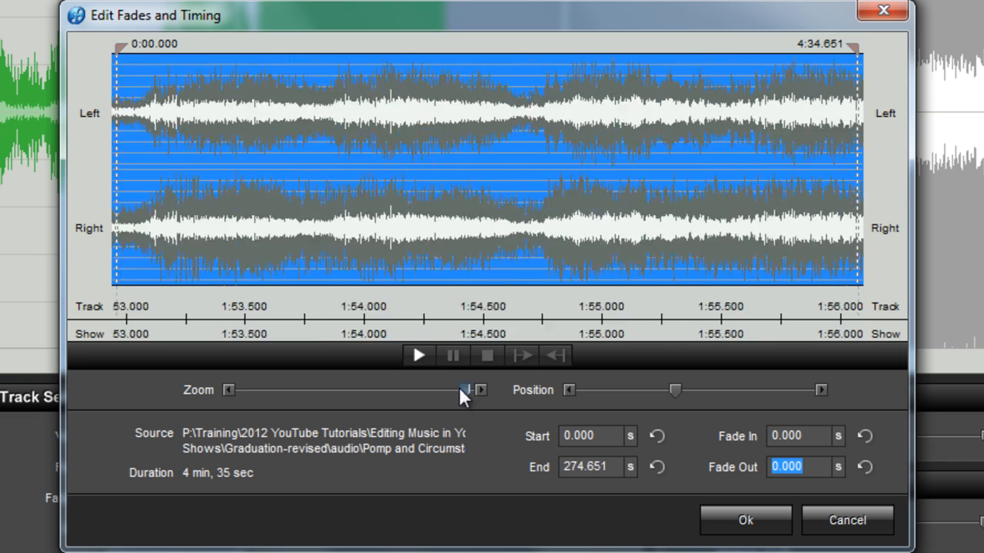
Zoom the waveform fully out so the entire 4:35 track is in view.
{"action": "left_click_drag", "start_coordinate": [465, 391], "coordinate": [242, 391]}
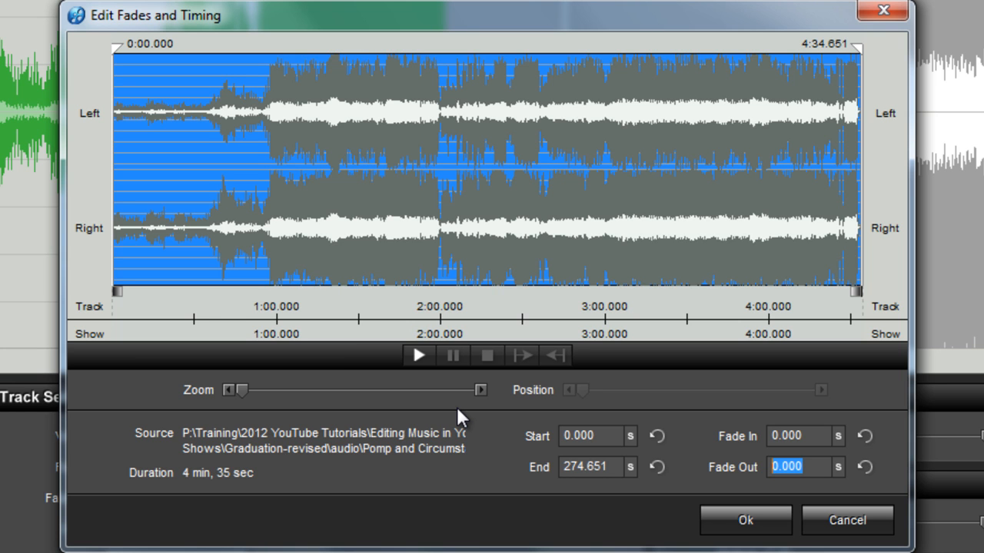
{"action": "mouse_move", "coordinate": [190, 190]}
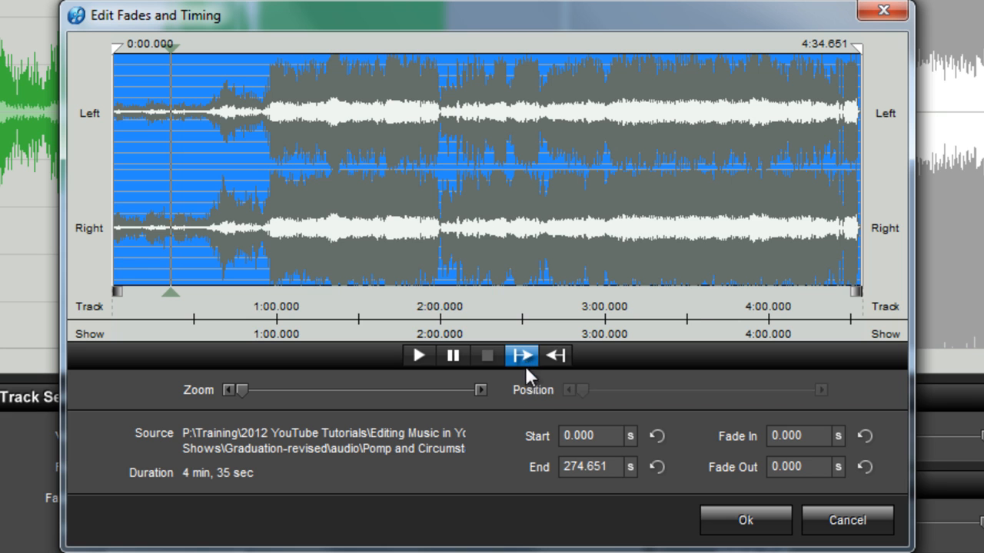
{"action": "mouse_move", "coordinate": [555, 355]}
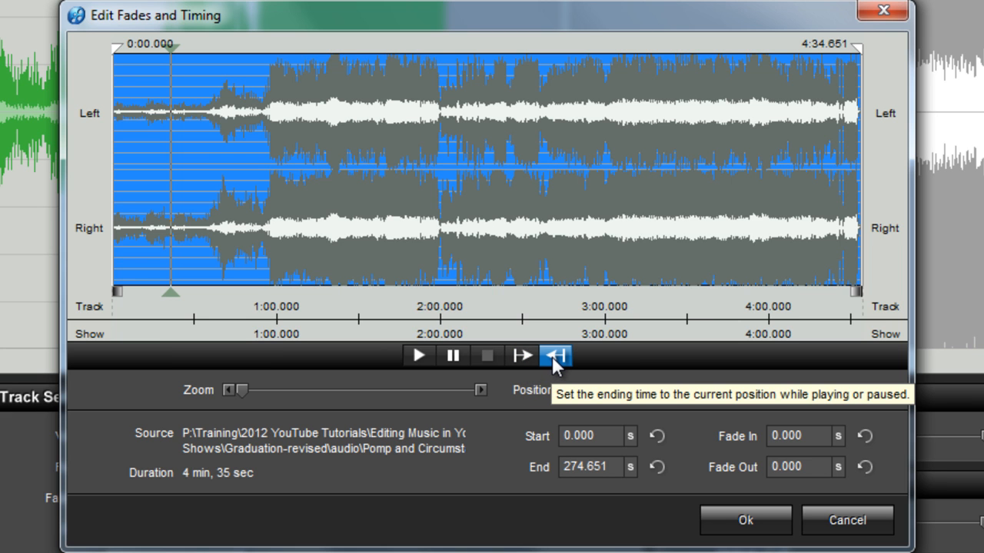
Set the track's ending time to the current playback position and preview the trimmed result.
{"action": "left_click", "coordinate": [556, 355]}
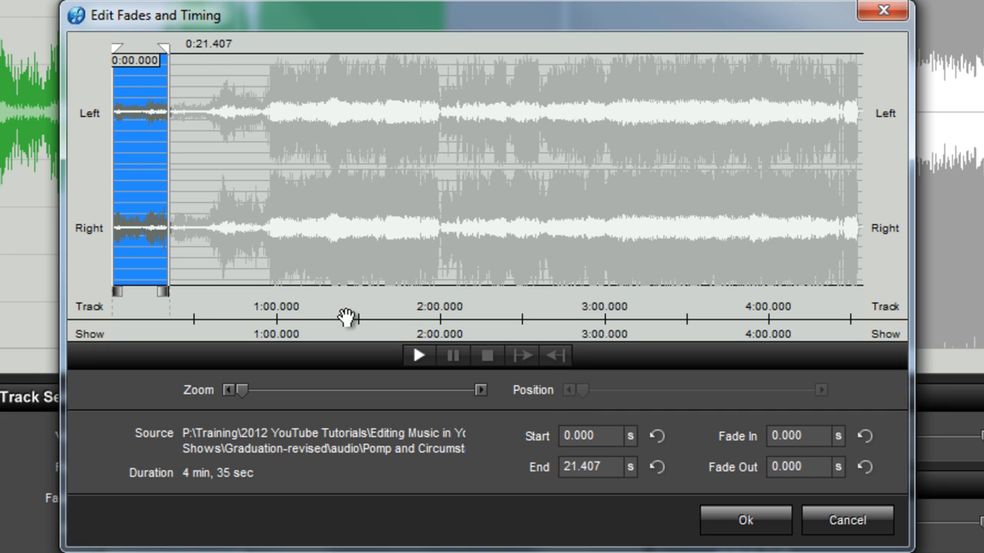
{"action": "mouse_move", "coordinate": [169, 197]}
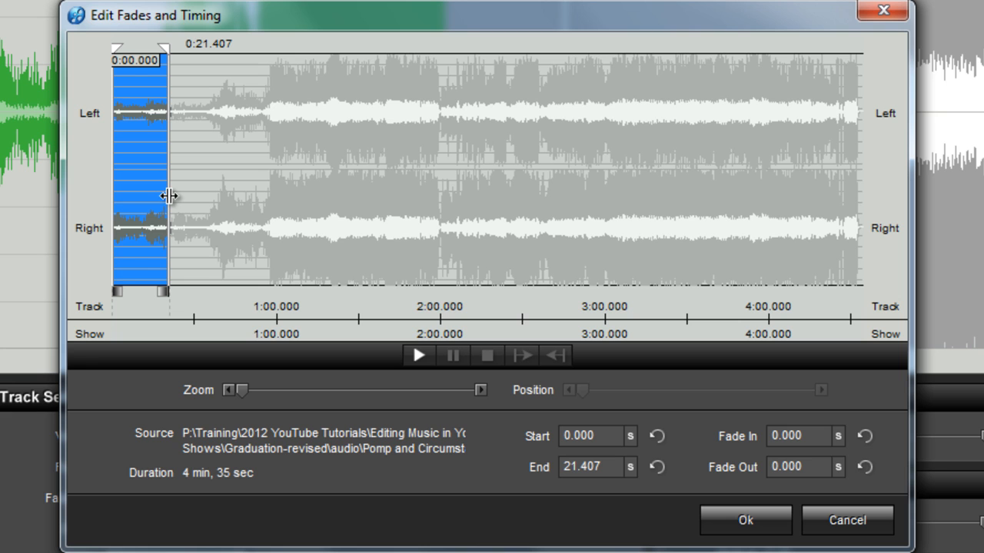
{"action": "left_click", "coordinate": [419, 355]}
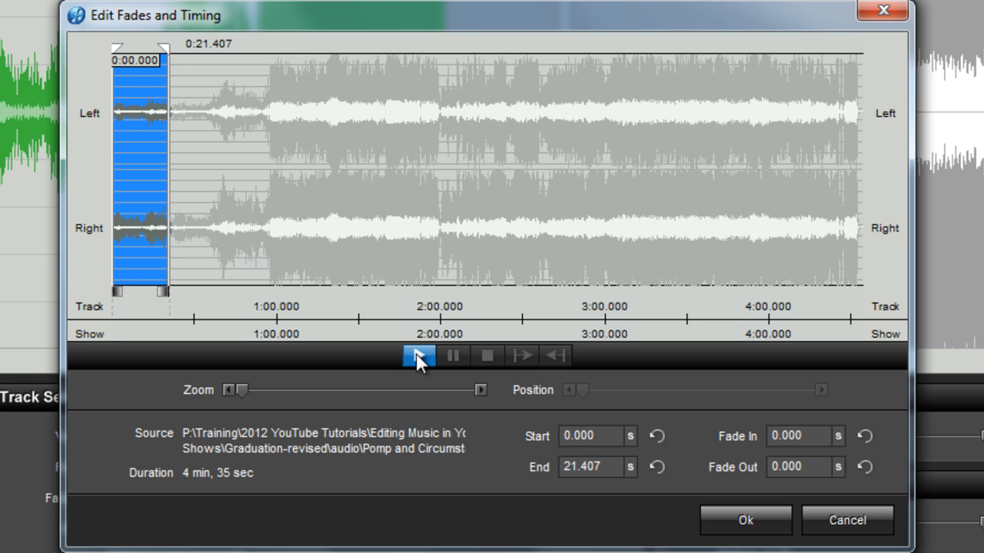
{"action": "mouse_move", "coordinate": [419, 355]}
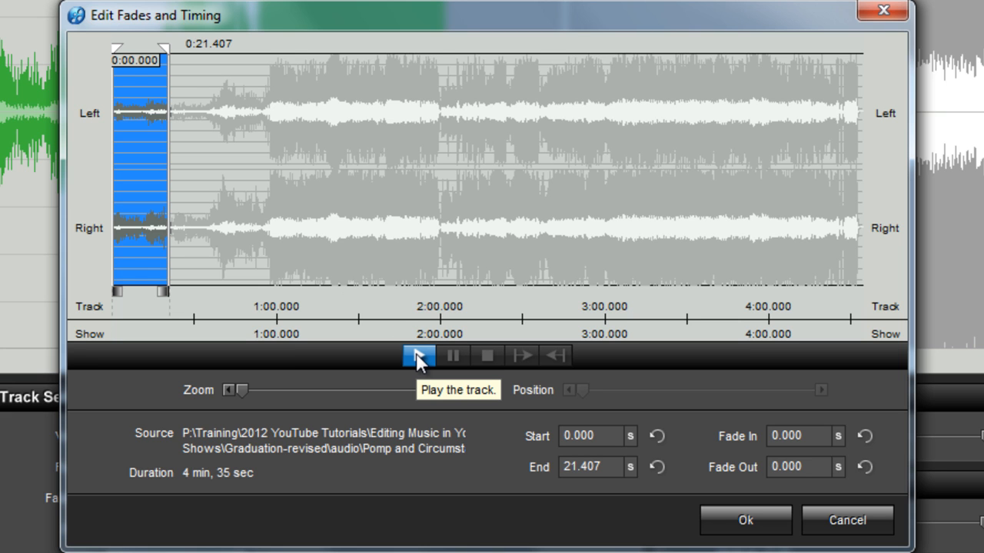
{"action": "mouse_move", "coordinate": [334, 318]}
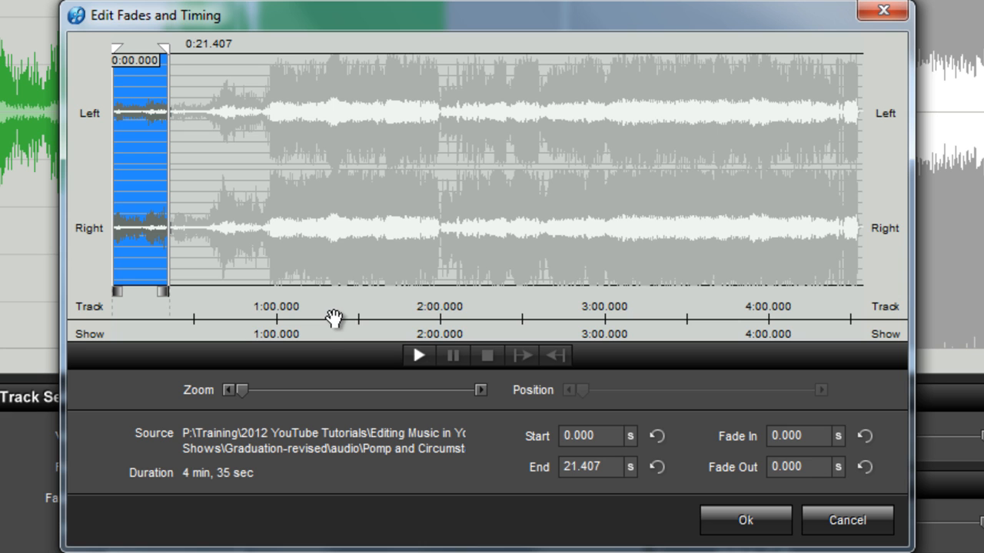
{"action": "mouse_move", "coordinate": [169, 168]}
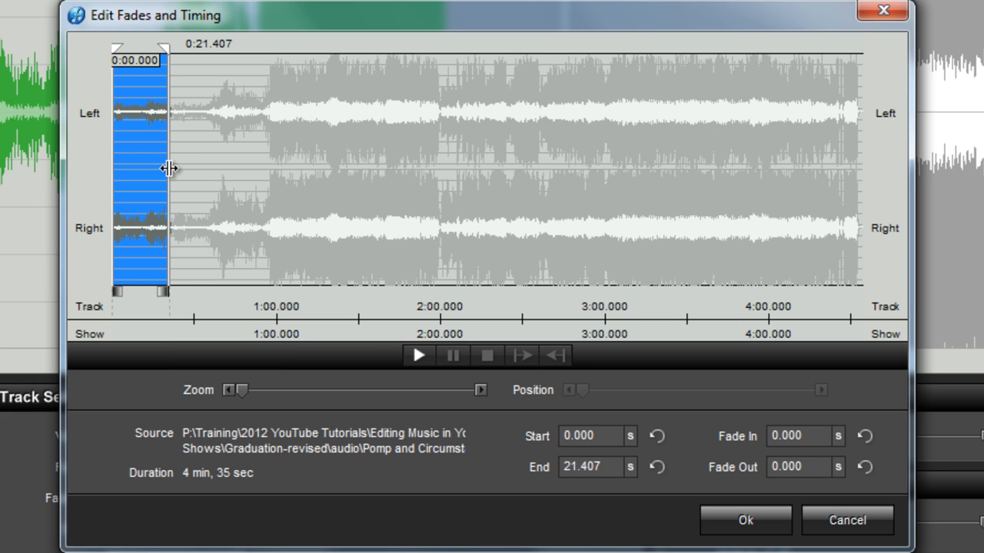
Adjust the end marker between roughly 26 and 48 seconds, settling it at about 25.4 seconds.
{"action": "left_click_drag", "start_coordinate": [169, 169], "coordinate": [234, 175]}
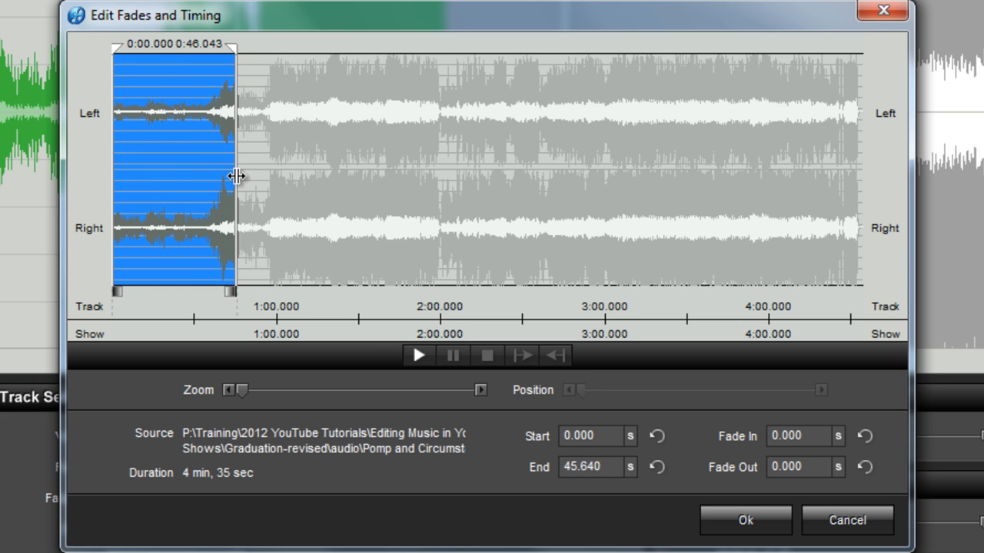
{"action": "left_click_drag", "start_coordinate": [238, 177], "coordinate": [169, 177]}
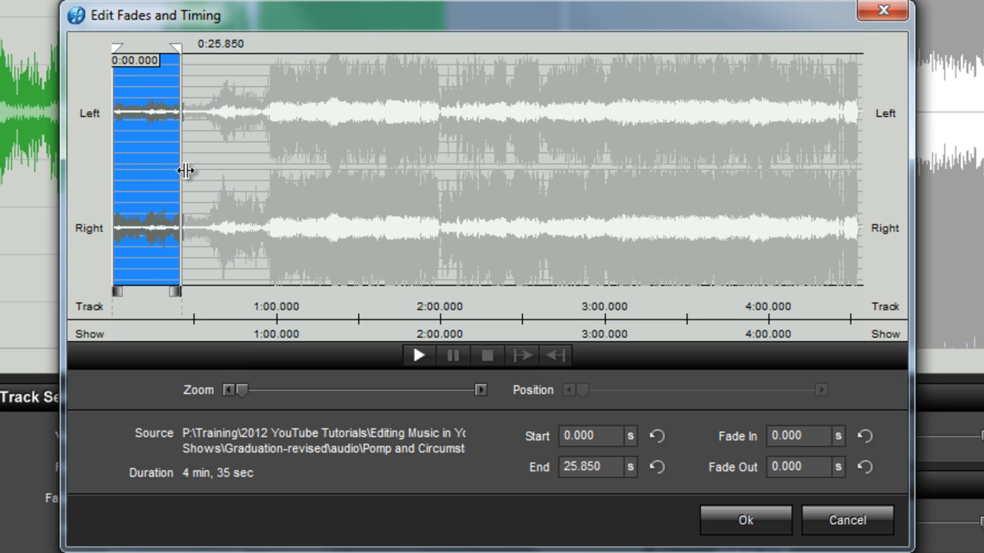
{"action": "left_click_drag", "start_coordinate": [177, 48], "coordinate": [184, 58]}
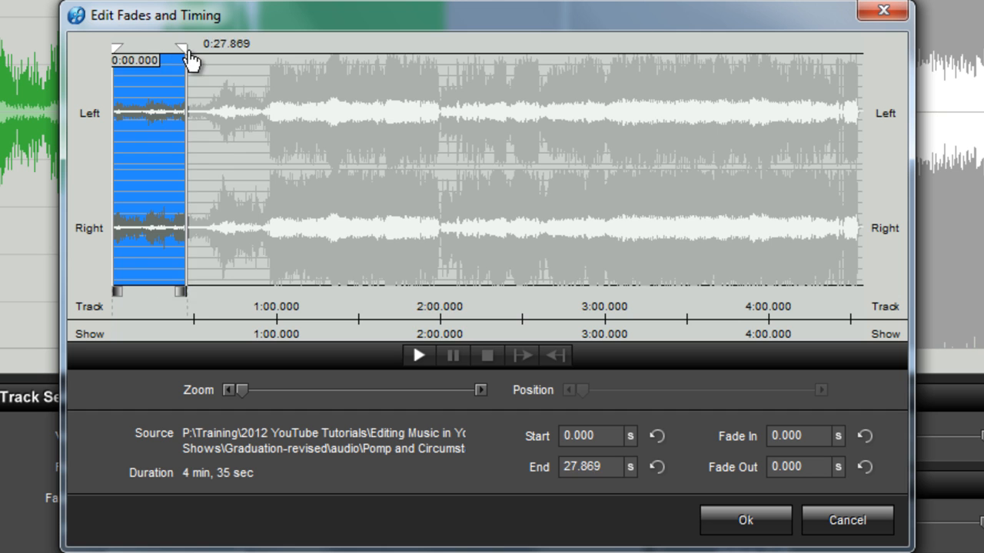
{"action": "left_click_drag", "start_coordinate": [182, 49], "coordinate": [239, 57]}
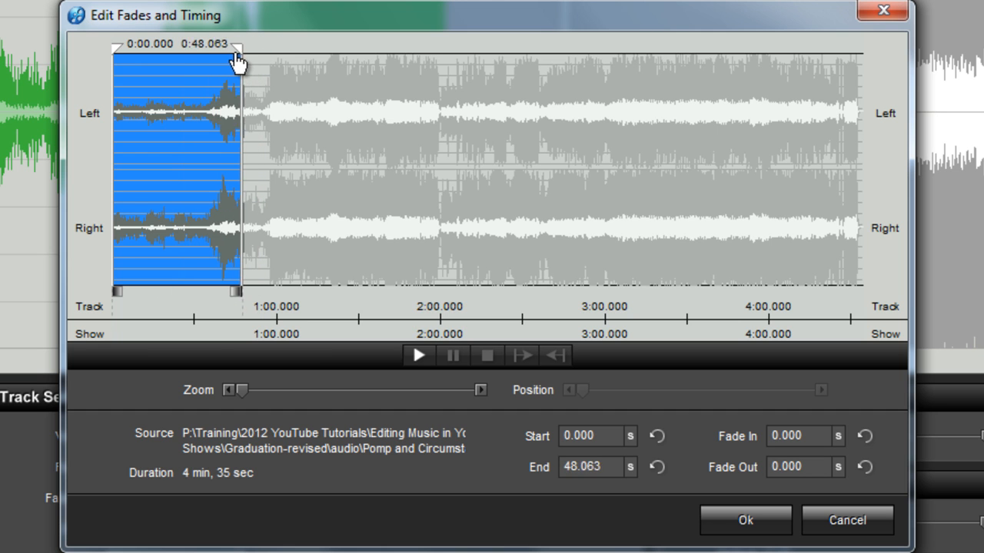
{"action": "left_click_drag", "start_coordinate": [238, 59], "coordinate": [175, 59]}
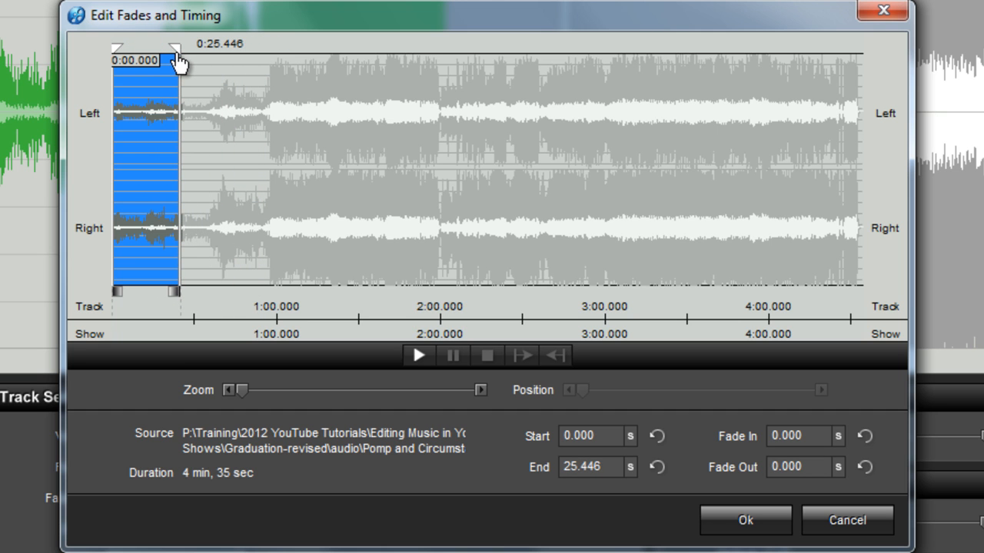
{"action": "mouse_move", "coordinate": [177, 227]}
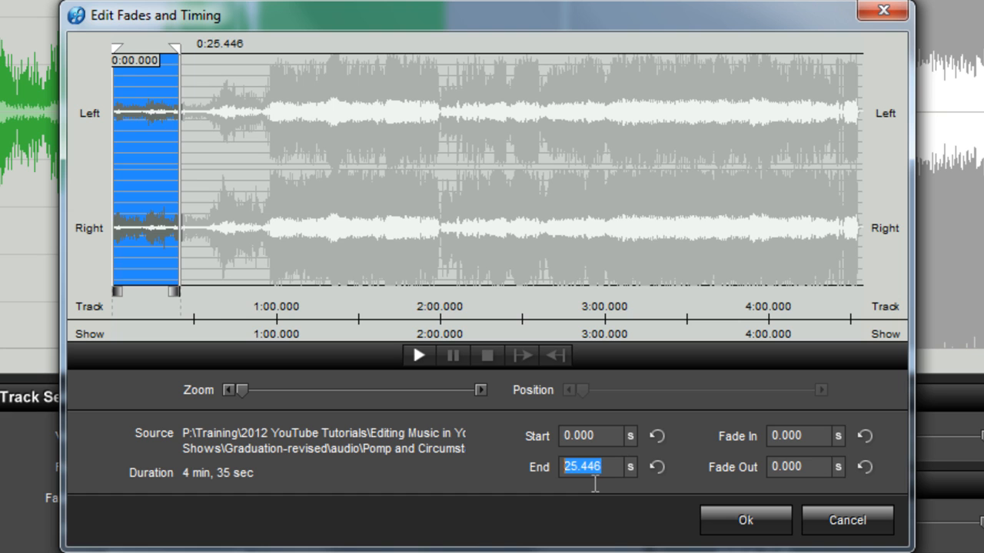
End the track at exactly 24 seconds with a 3-second fade out and apply it.
{"action": "type", "text": "24"}
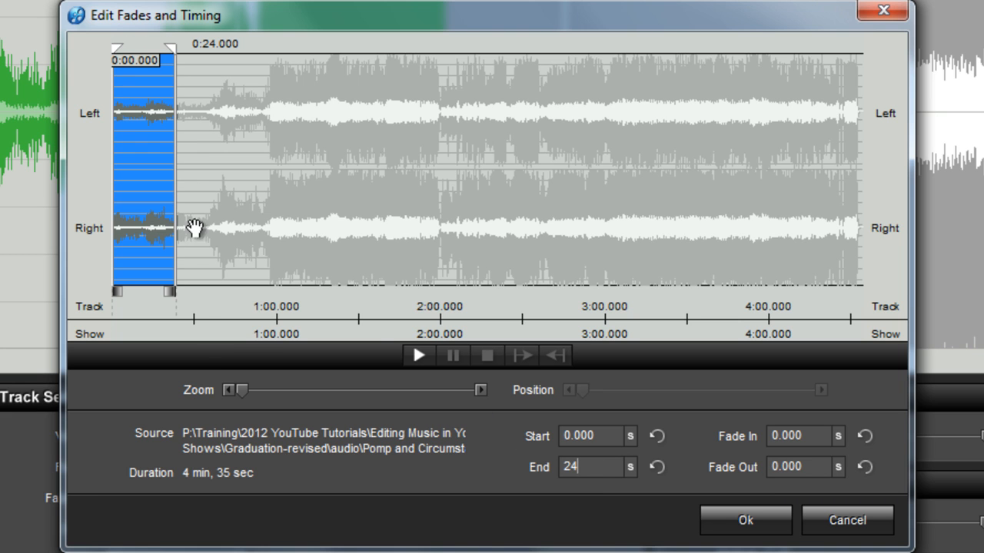
{"action": "mouse_move", "coordinate": [269, 338]}
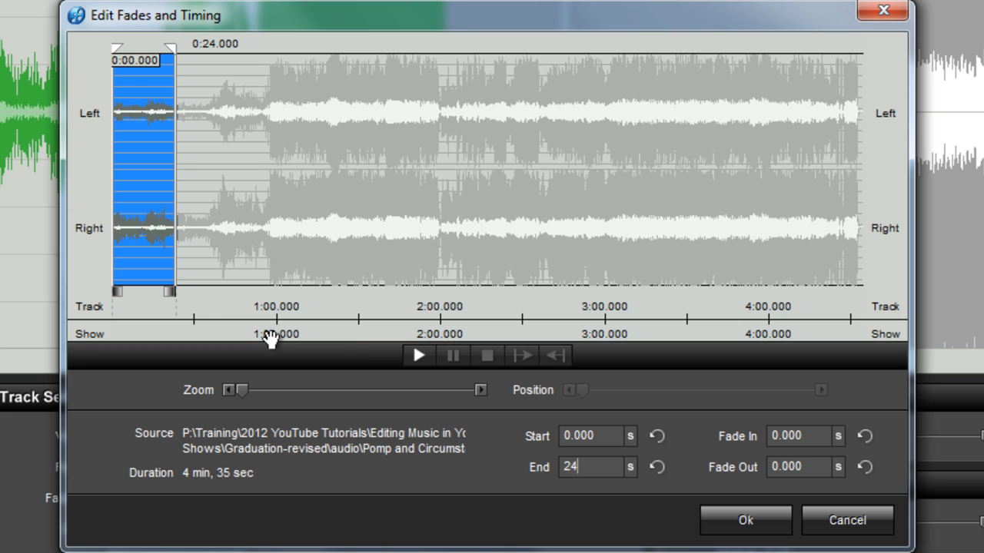
{"action": "mouse_move", "coordinate": [398, 379]}
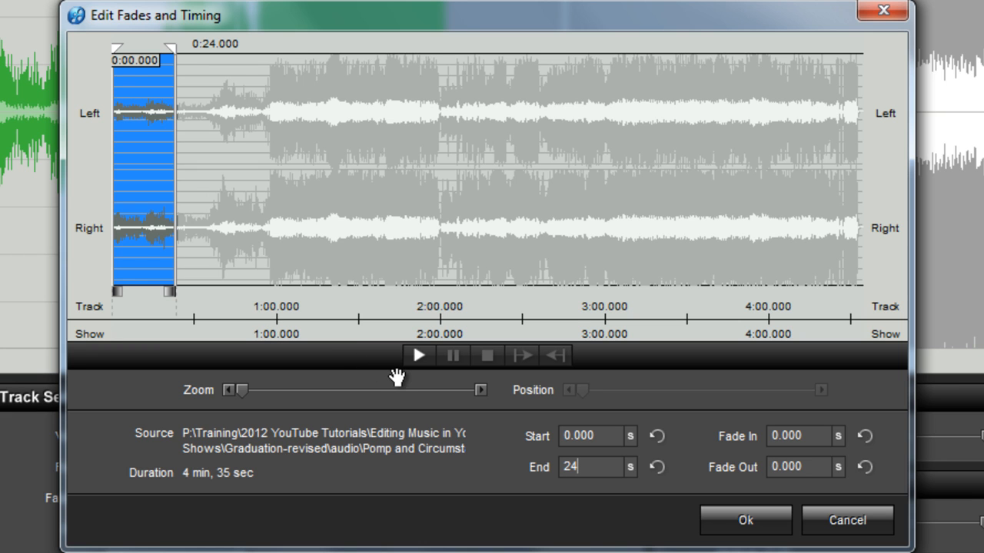
{"action": "mouse_move", "coordinate": [217, 306]}
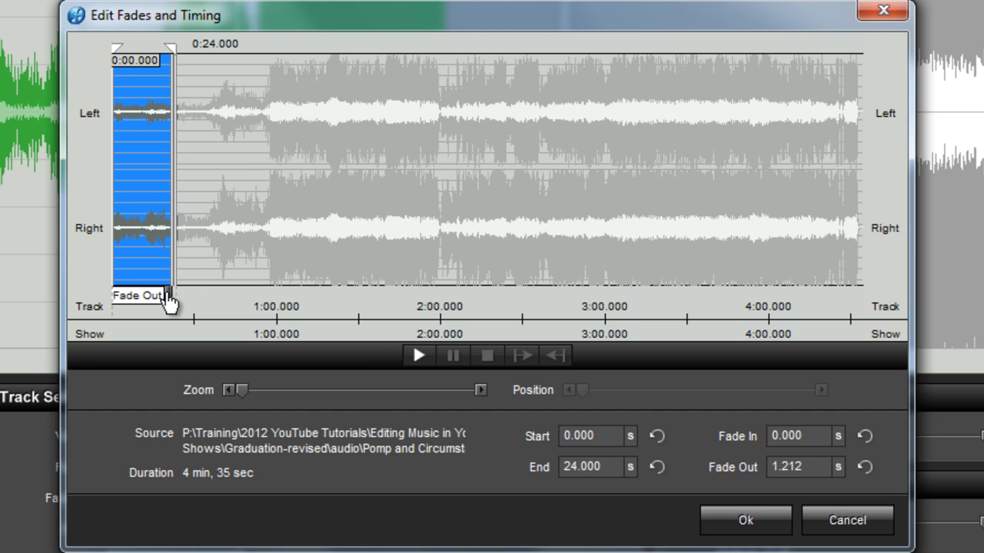
{"action": "left_click_drag", "start_coordinate": [173, 300], "coordinate": [161, 303]}
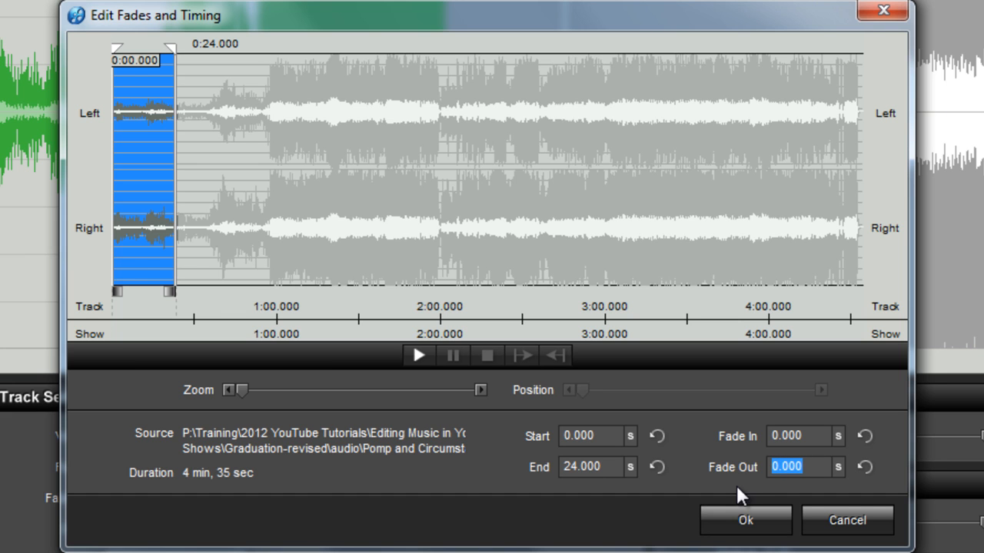
{"action": "type", "text": "3"}
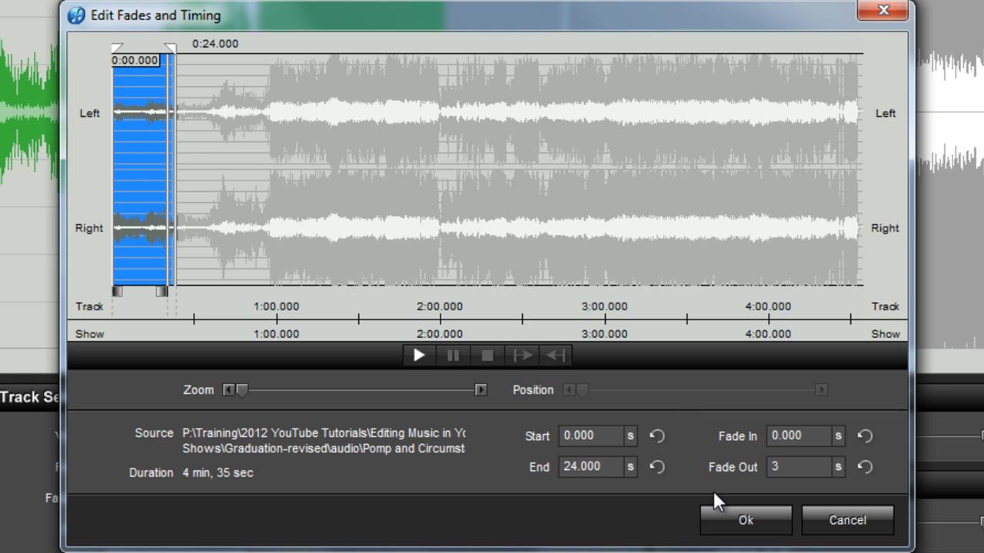
{"action": "left_click", "coordinate": [744, 520]}
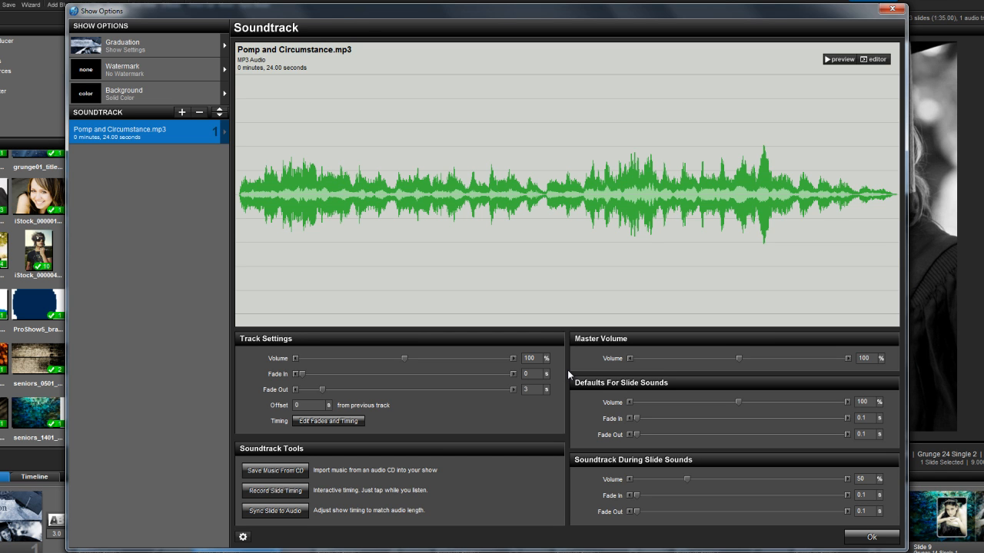
{"action": "mouse_move", "coordinate": [460, 428]}
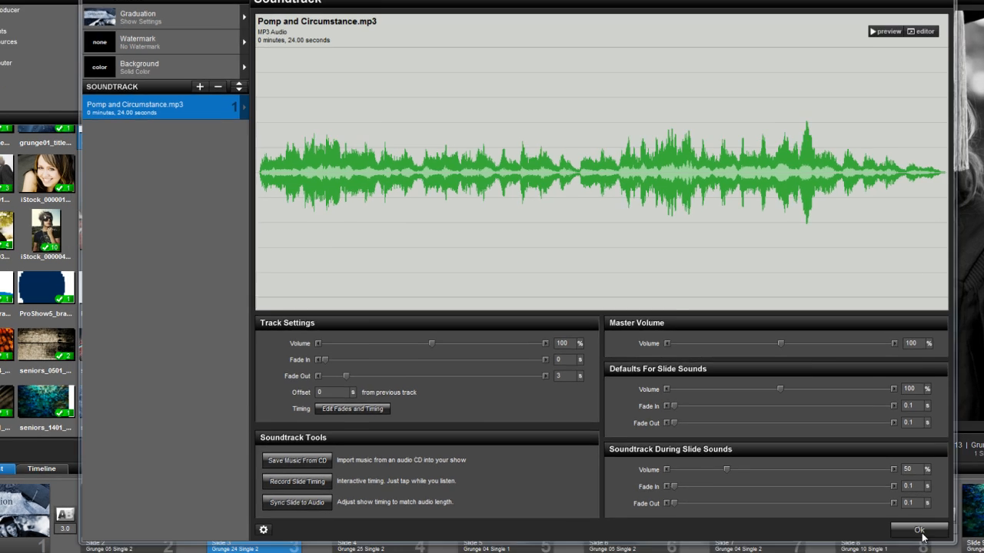
Leave Show Options so the slide list shows the shortened soundtrack under the first slides.
{"action": "left_click", "coordinate": [919, 531]}
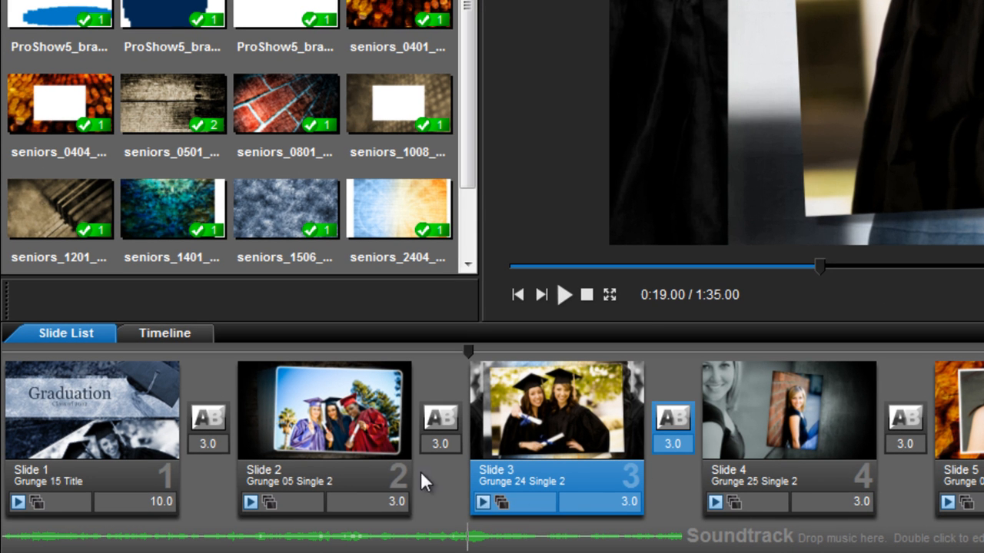
{"action": "mouse_move", "coordinate": [77, 538]}
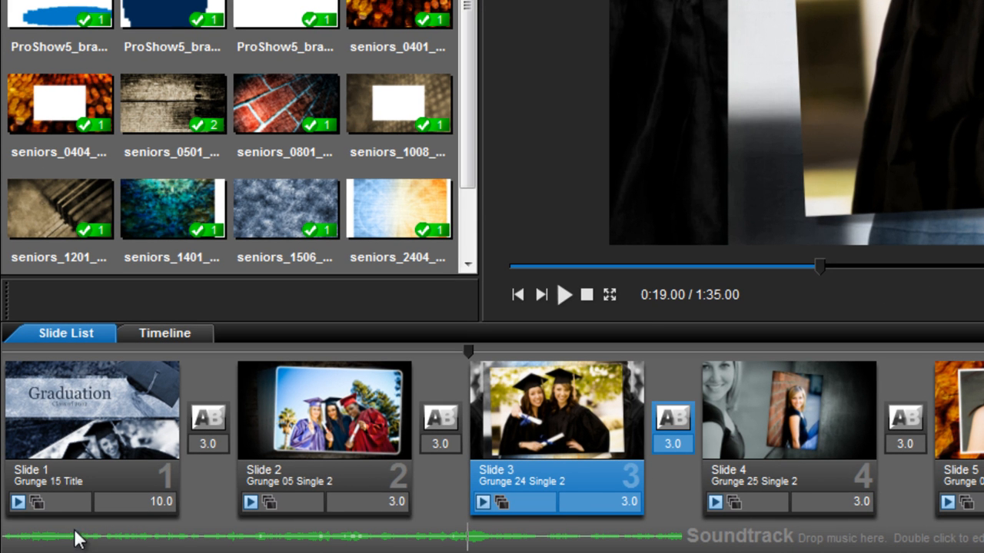
{"action": "mouse_move", "coordinate": [476, 541]}
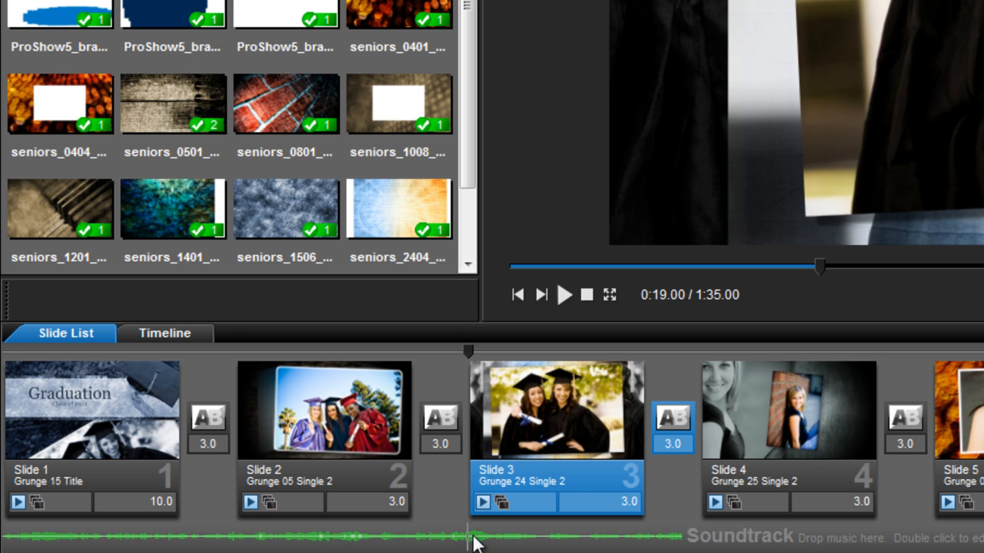